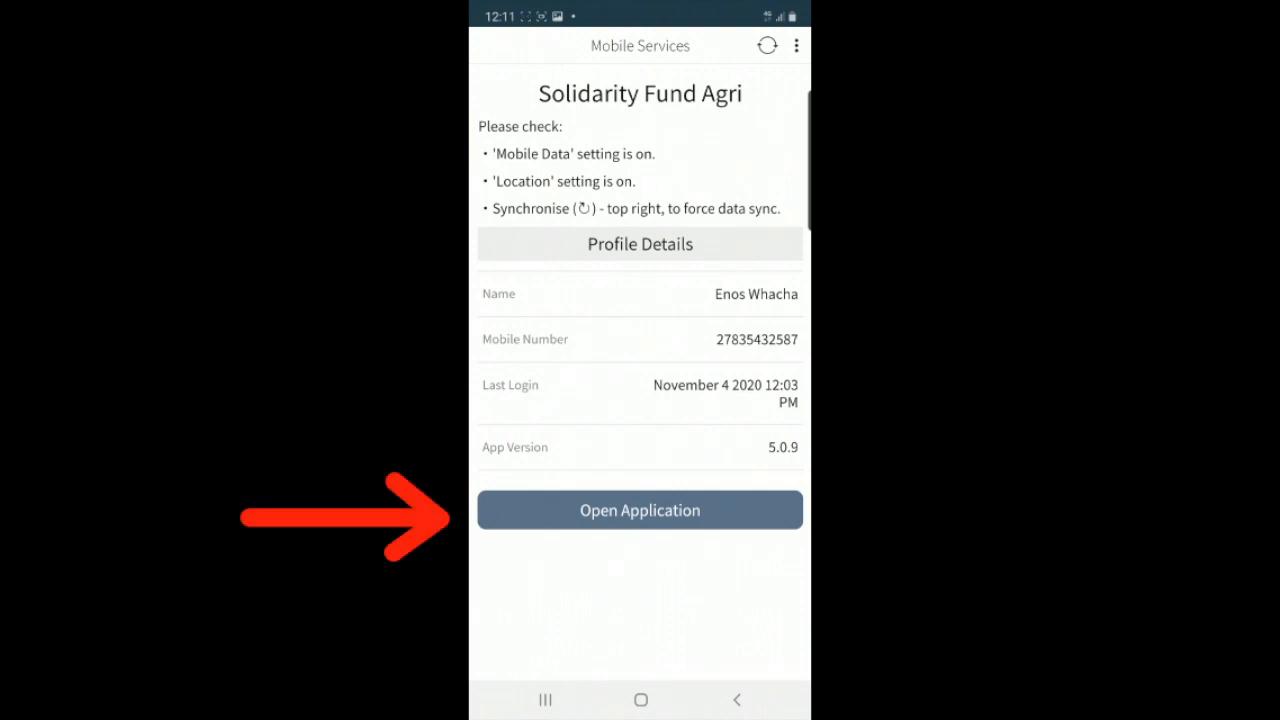
- Log in to Mobile Services with the password, reaching role selection with the eThekwini extension officer role
click(639, 510)
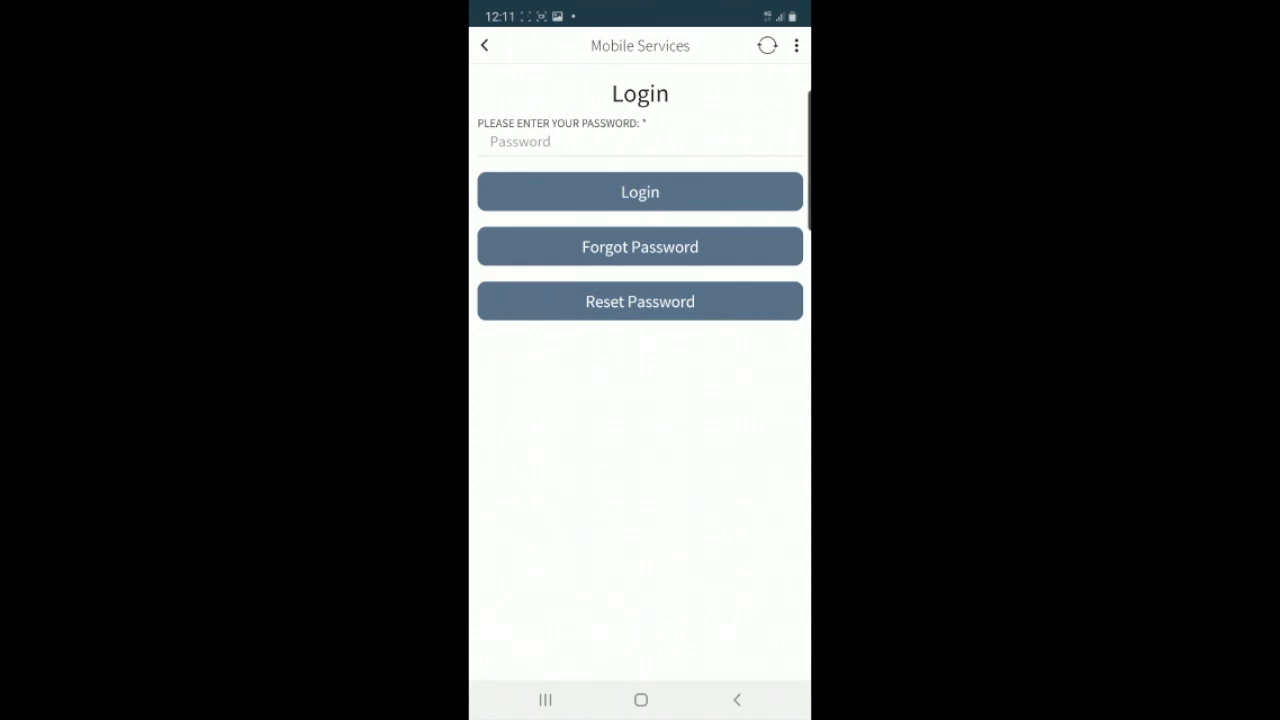
click(640, 141)
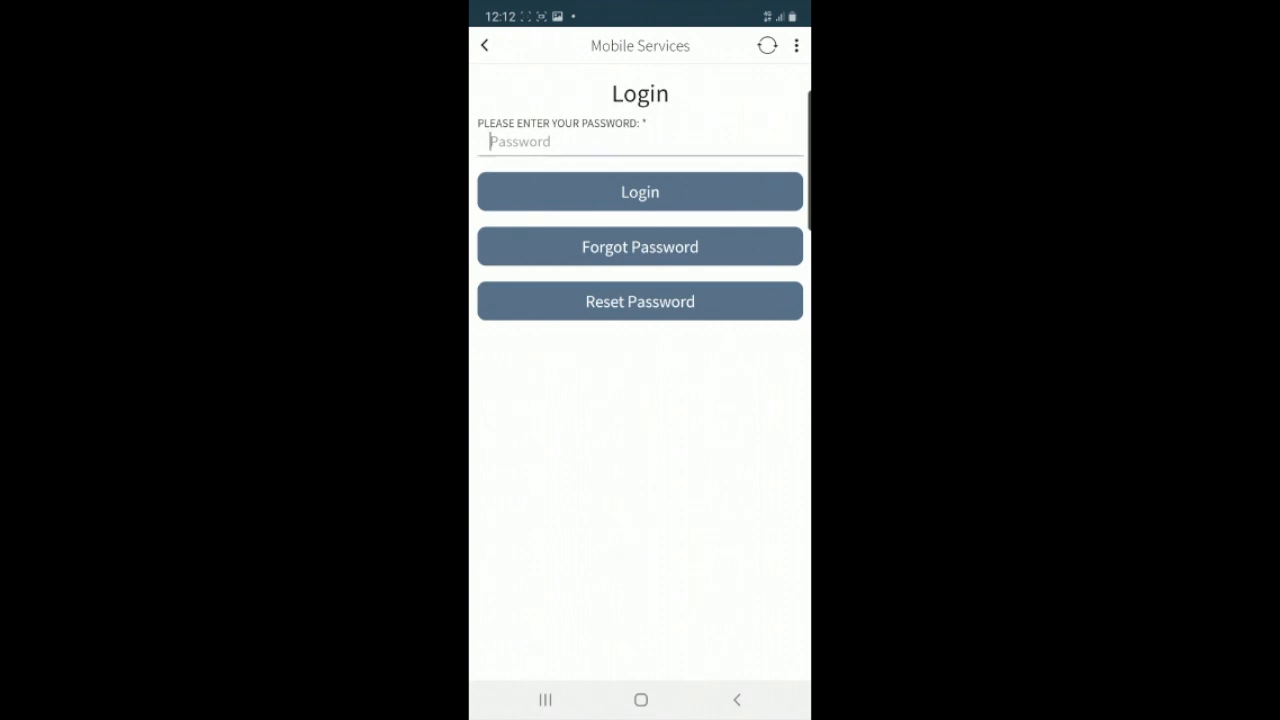
click(639, 141)
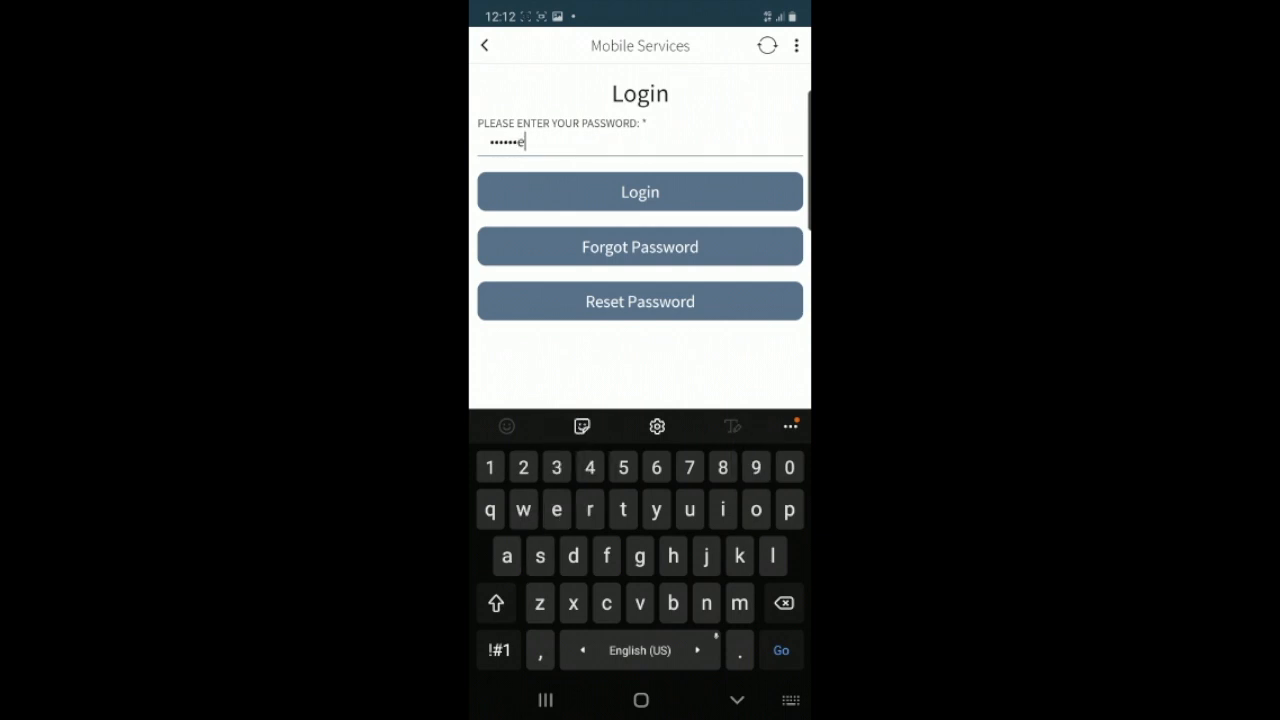
click(499, 650)
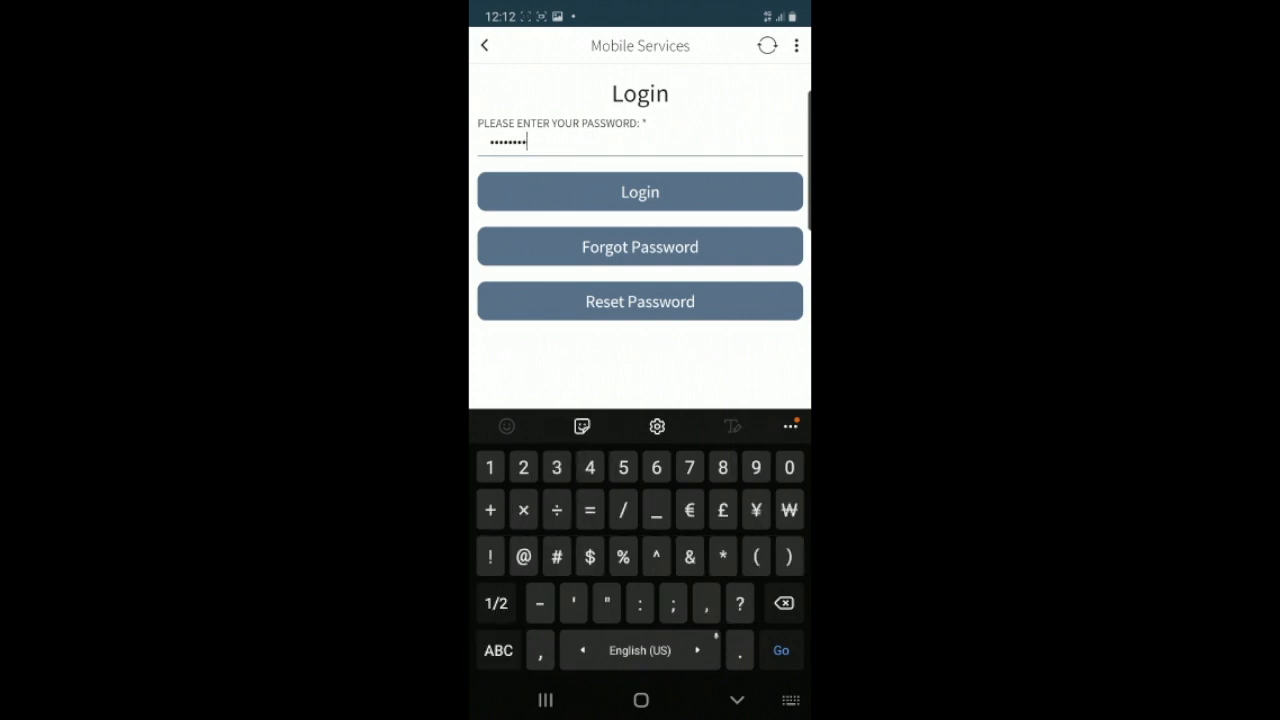
click(639, 191)
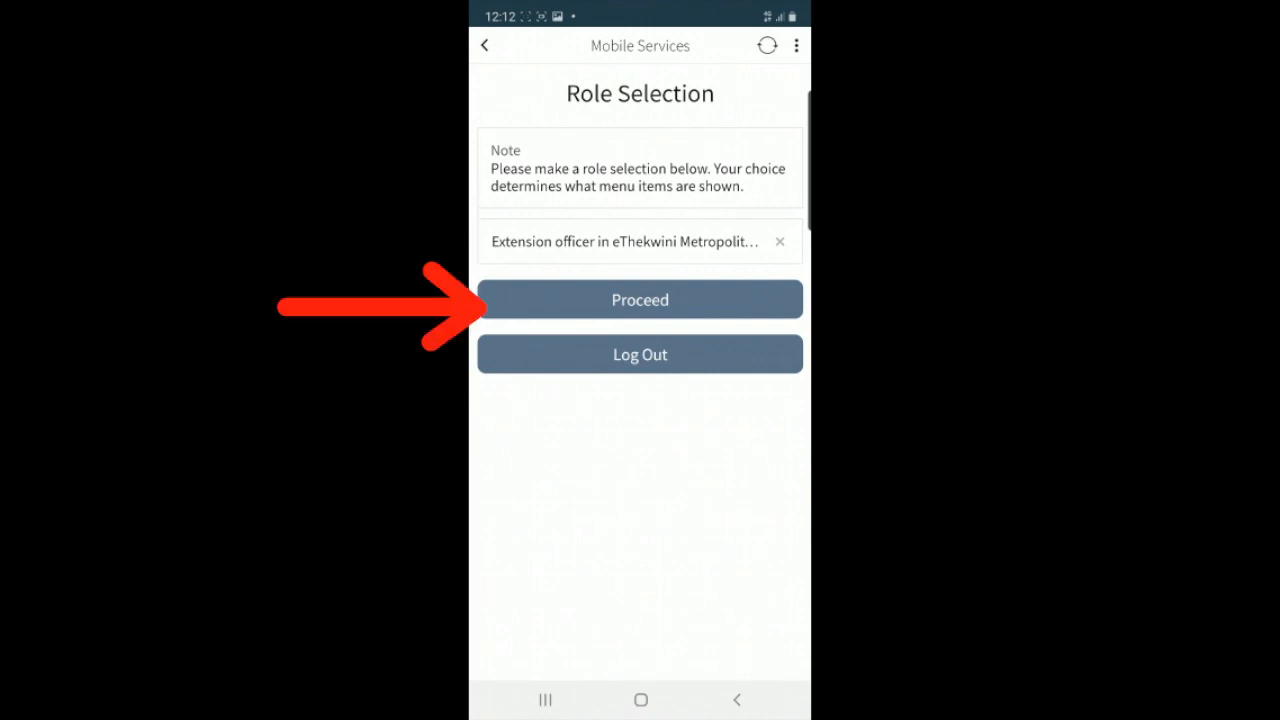
- Proceed as extension officer and choose Register Farmer, bringing up the community locations list
click(639, 299)
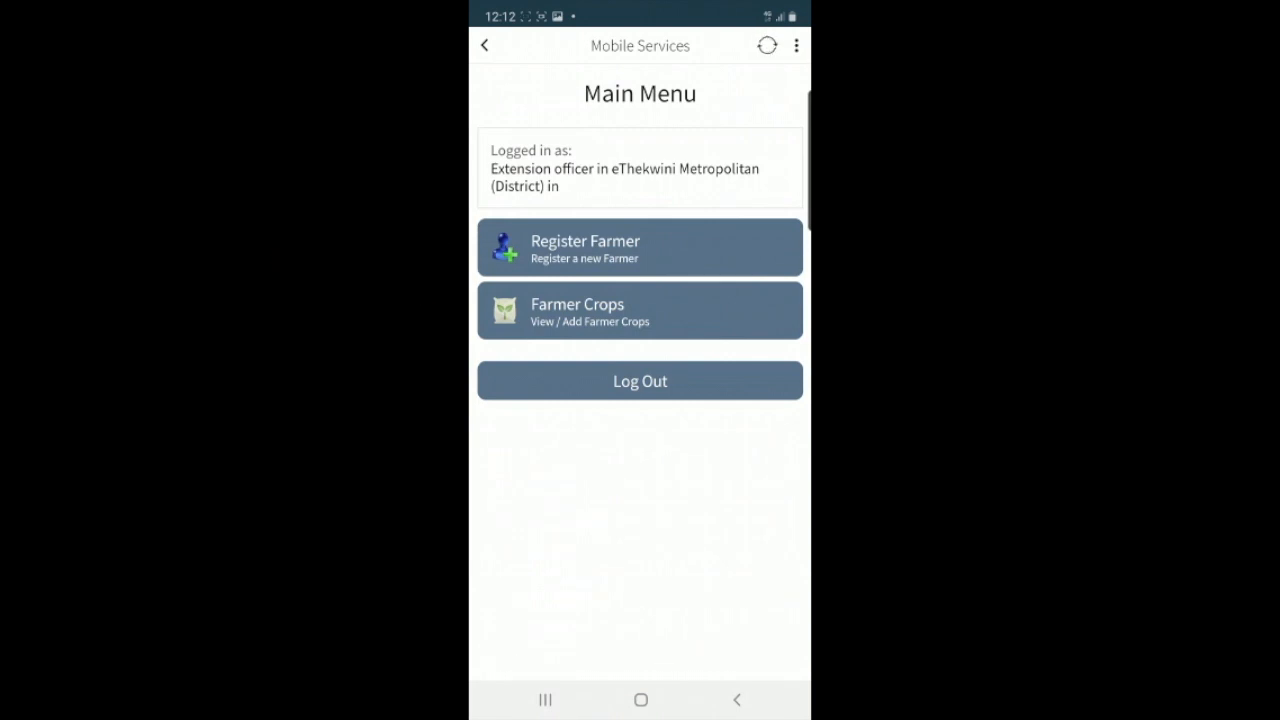
click(639, 247)
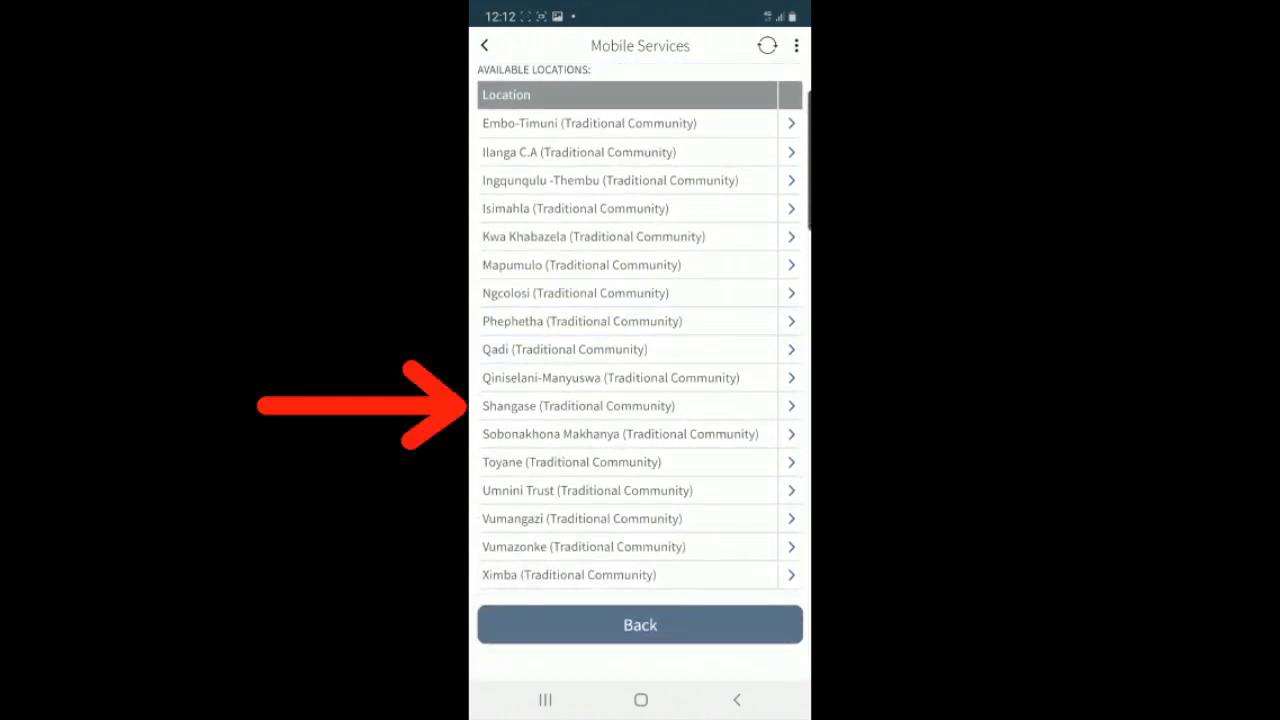
- Register a Shangase farmer with a National ID, 1 hectare farm size and English preferred language
click(639, 405)
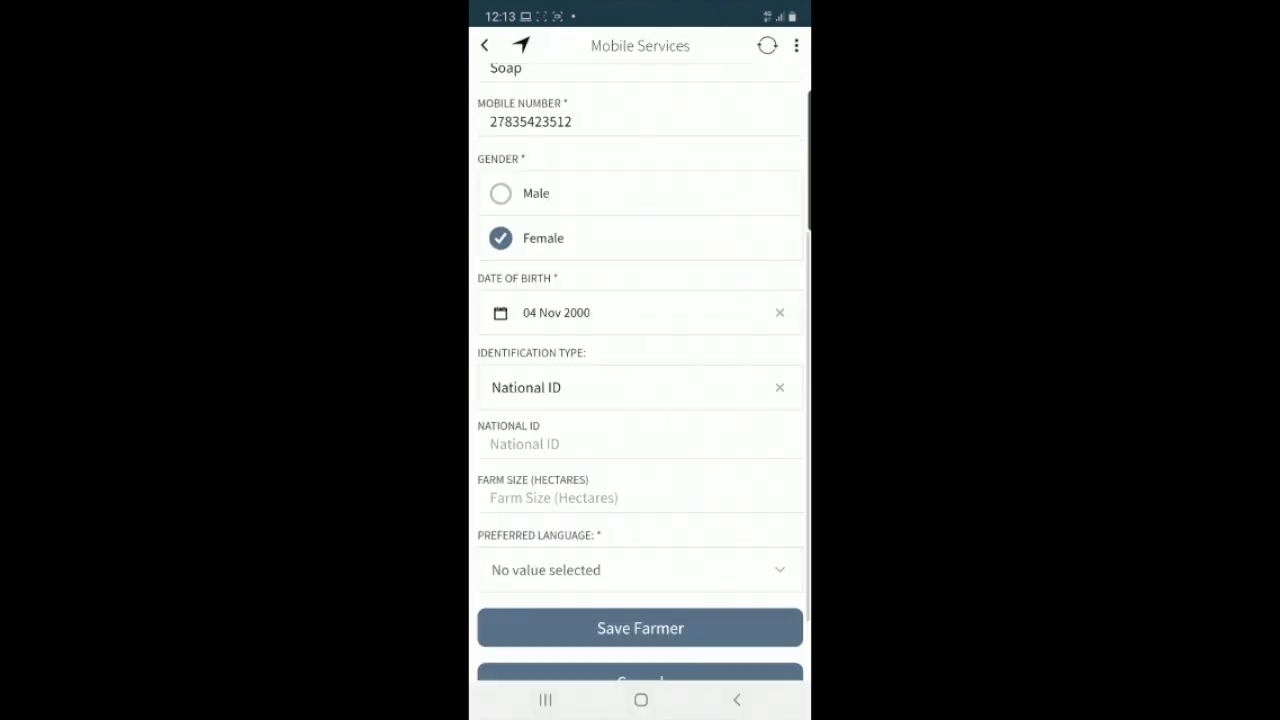
click(640, 444)
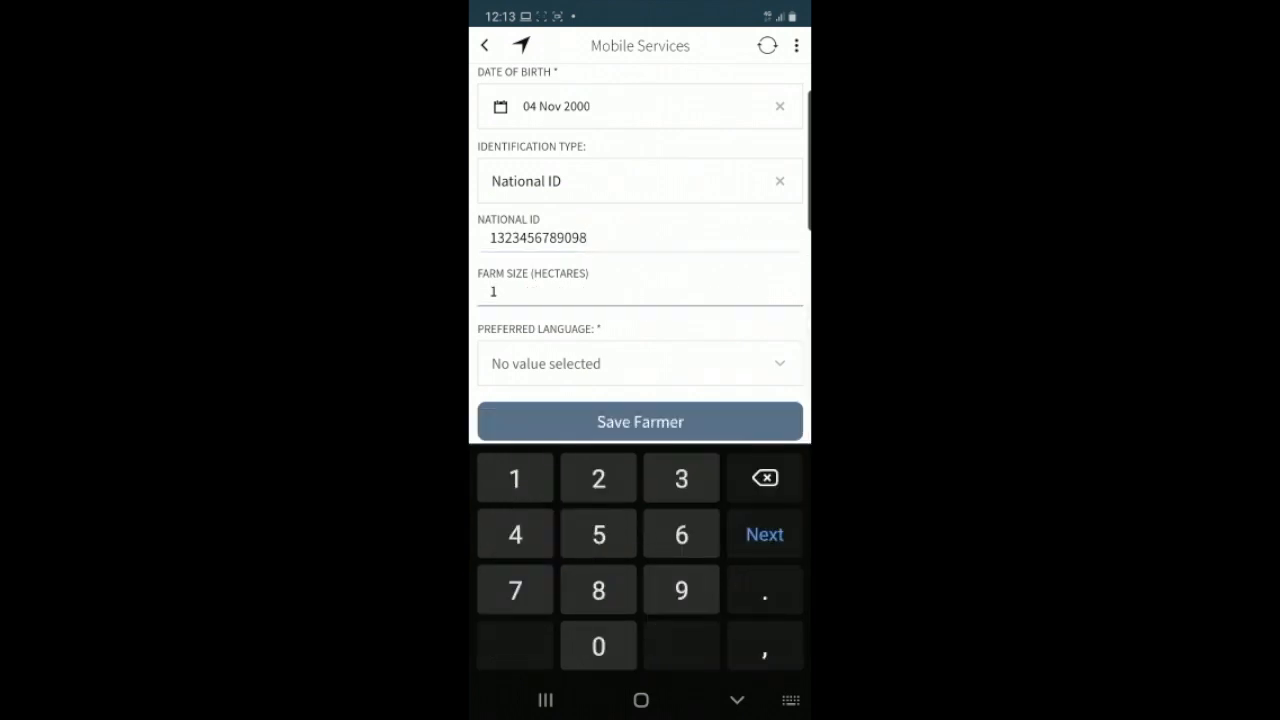
click(639, 363)
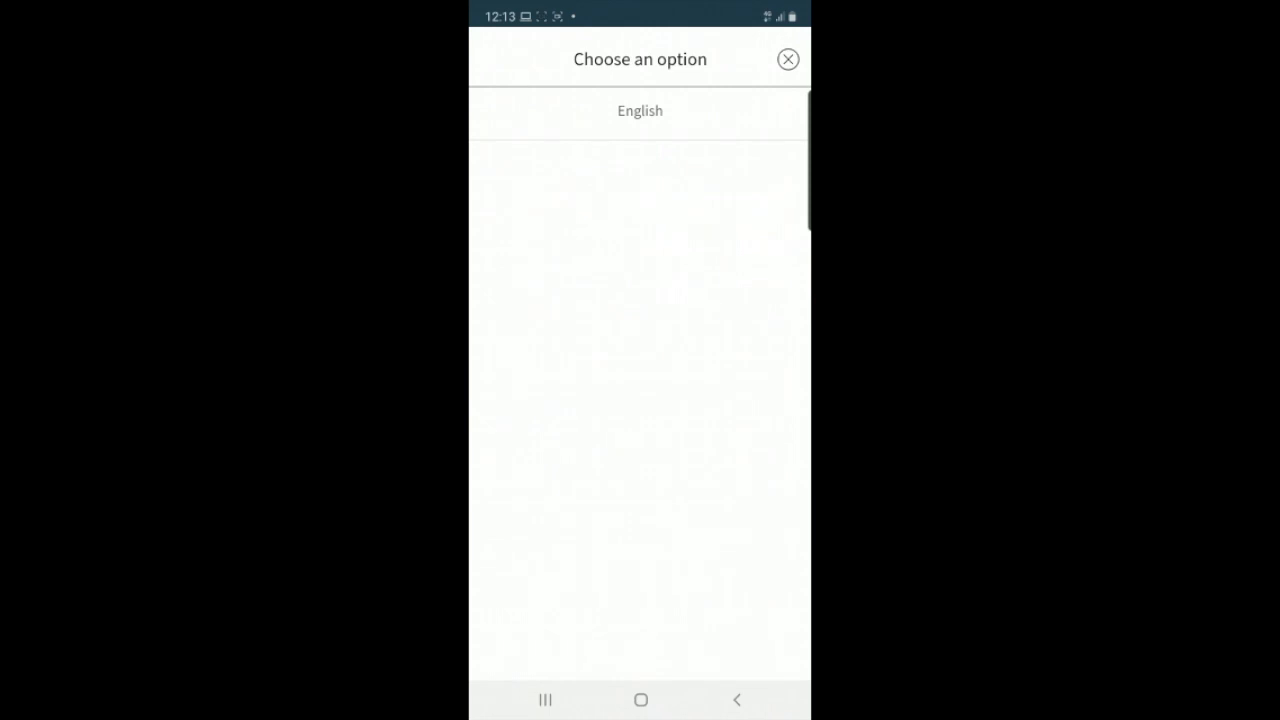
click(640, 111)
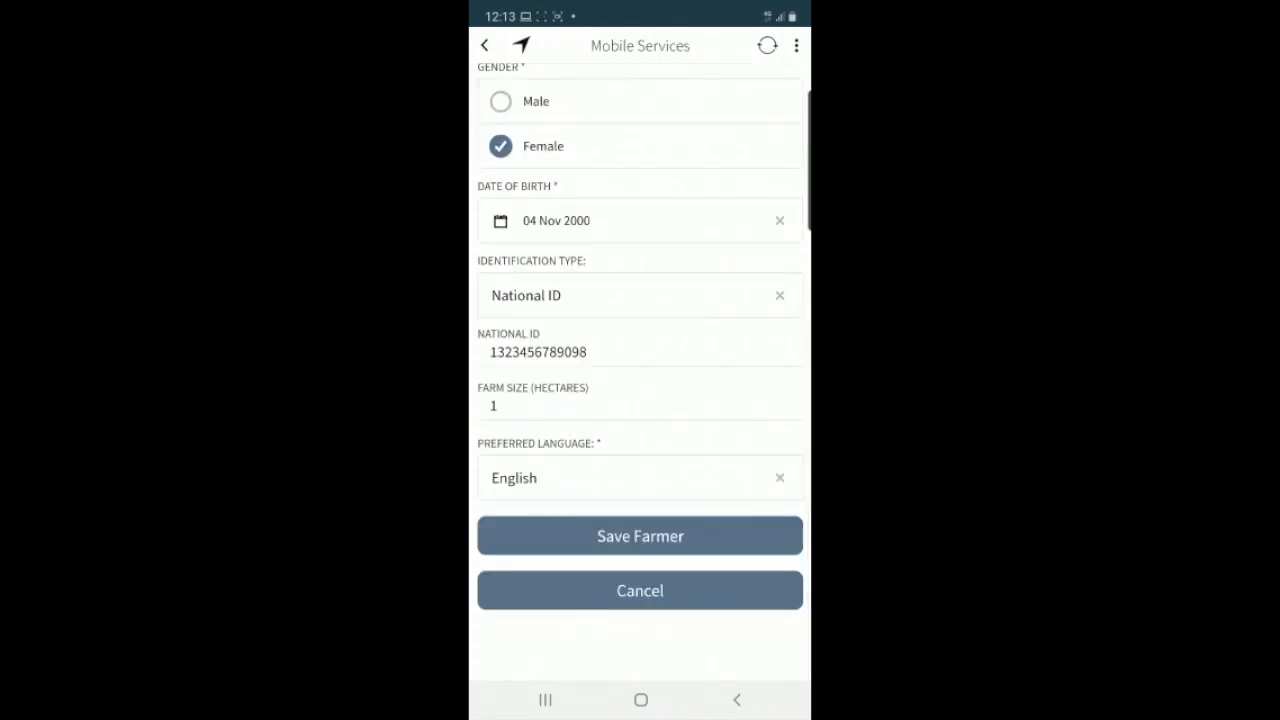
click(639, 535)
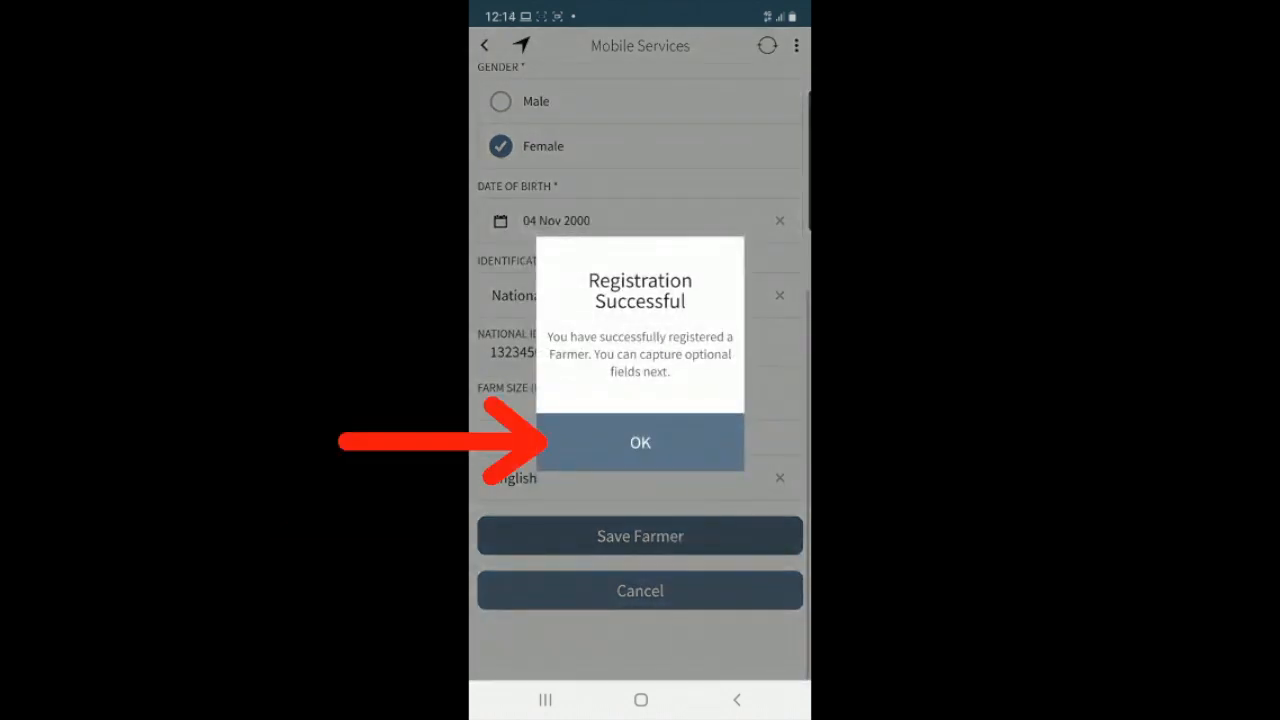
- Acknowledge the registration success and finish without optional fields, reaching the farmer's Categories screen
click(639, 442)
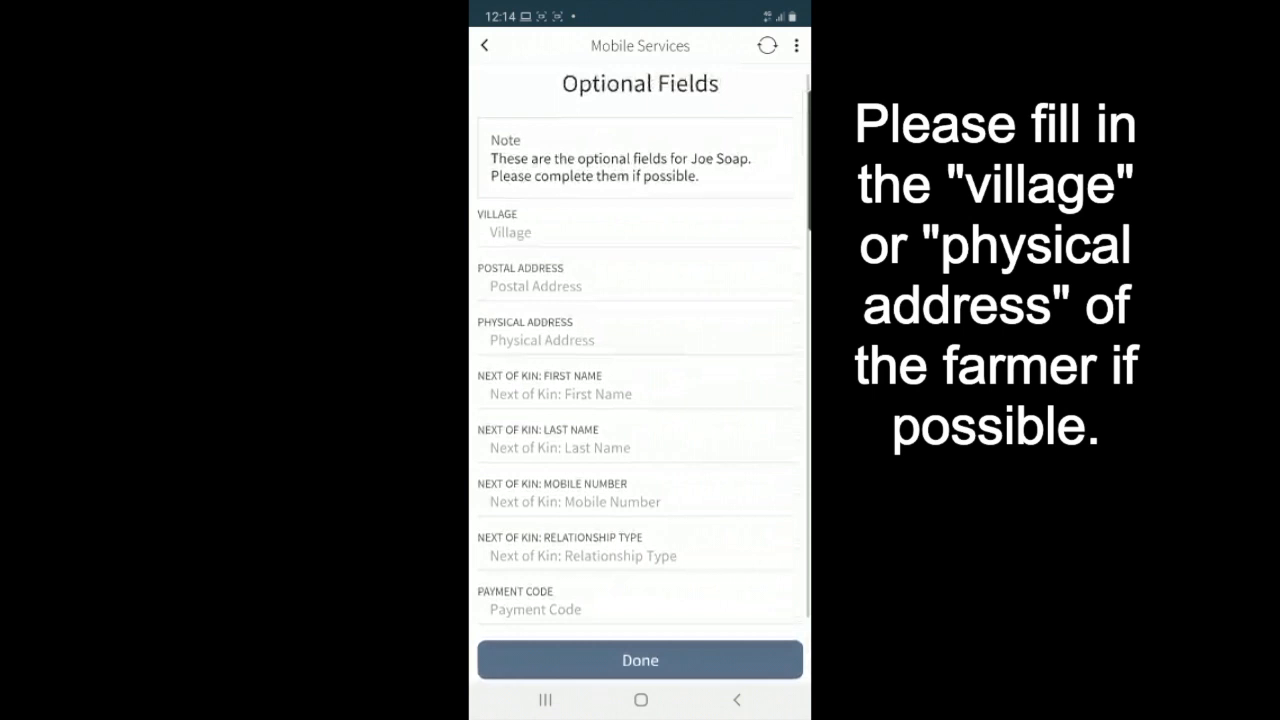
scroll(up, 3)
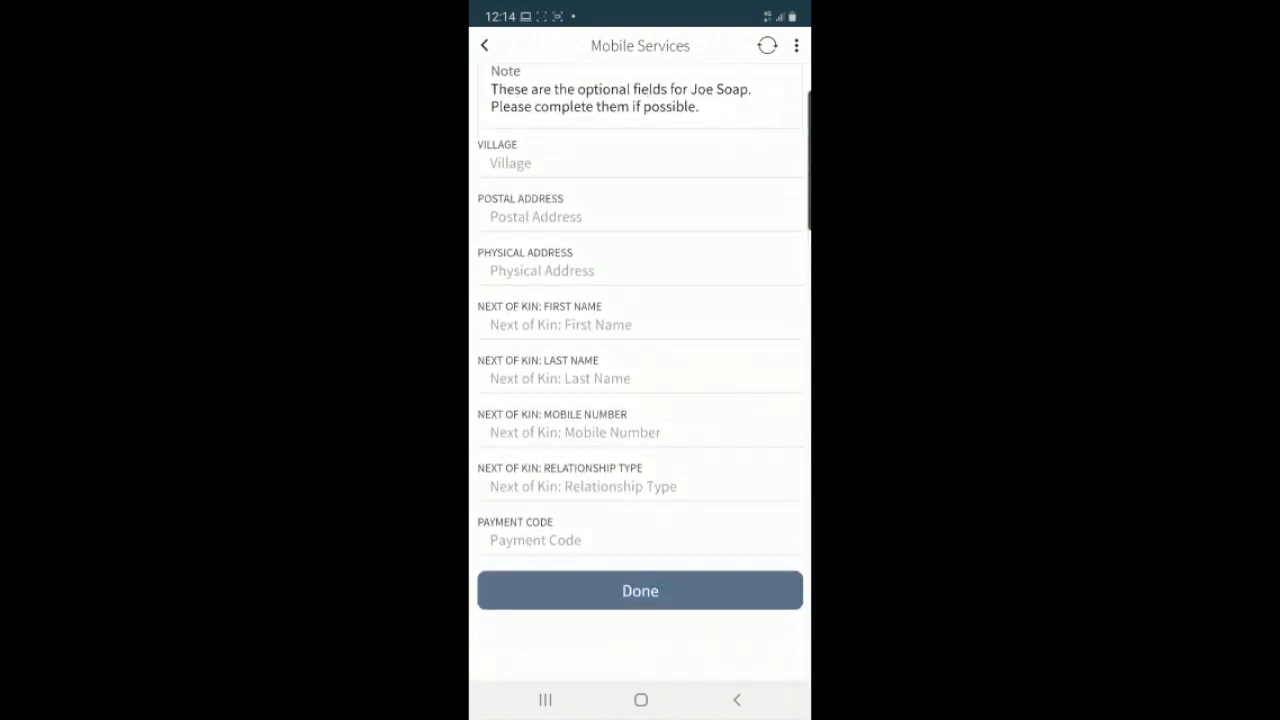
click(640, 590)
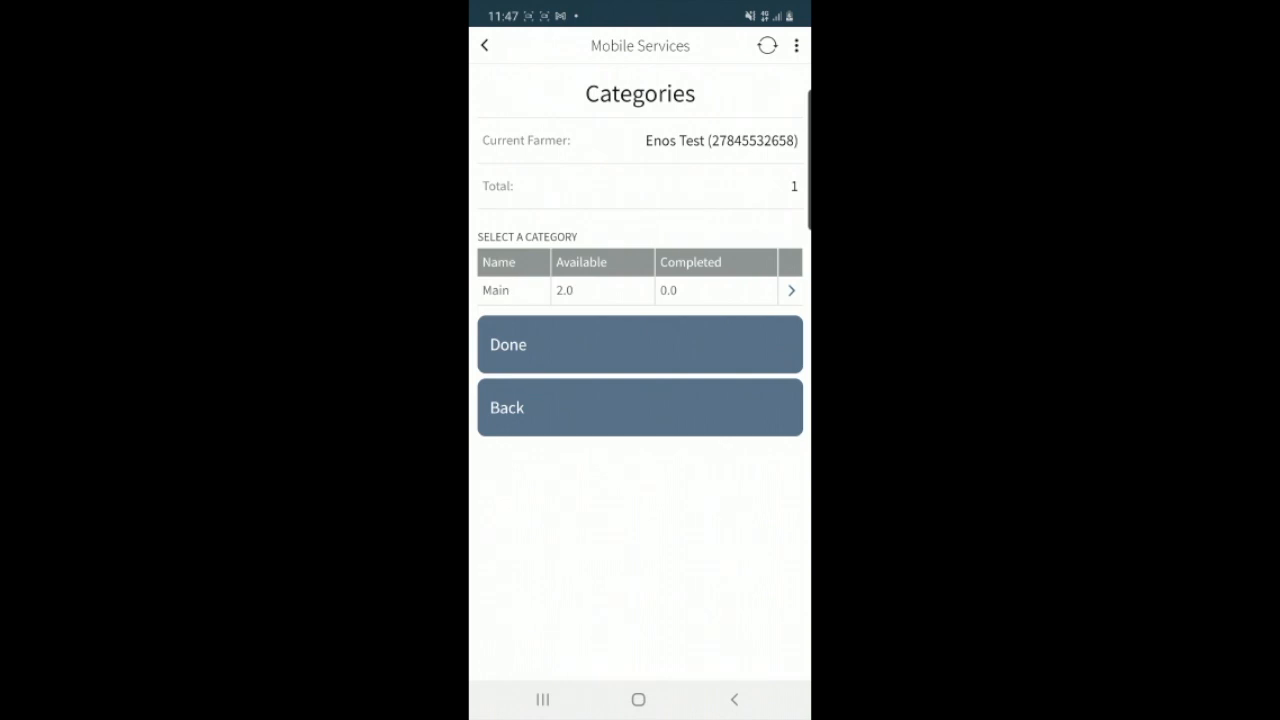
- Start Farming Activities under Main and answer 'What do you farm?' as mixed farming including vegetables
click(791, 290)
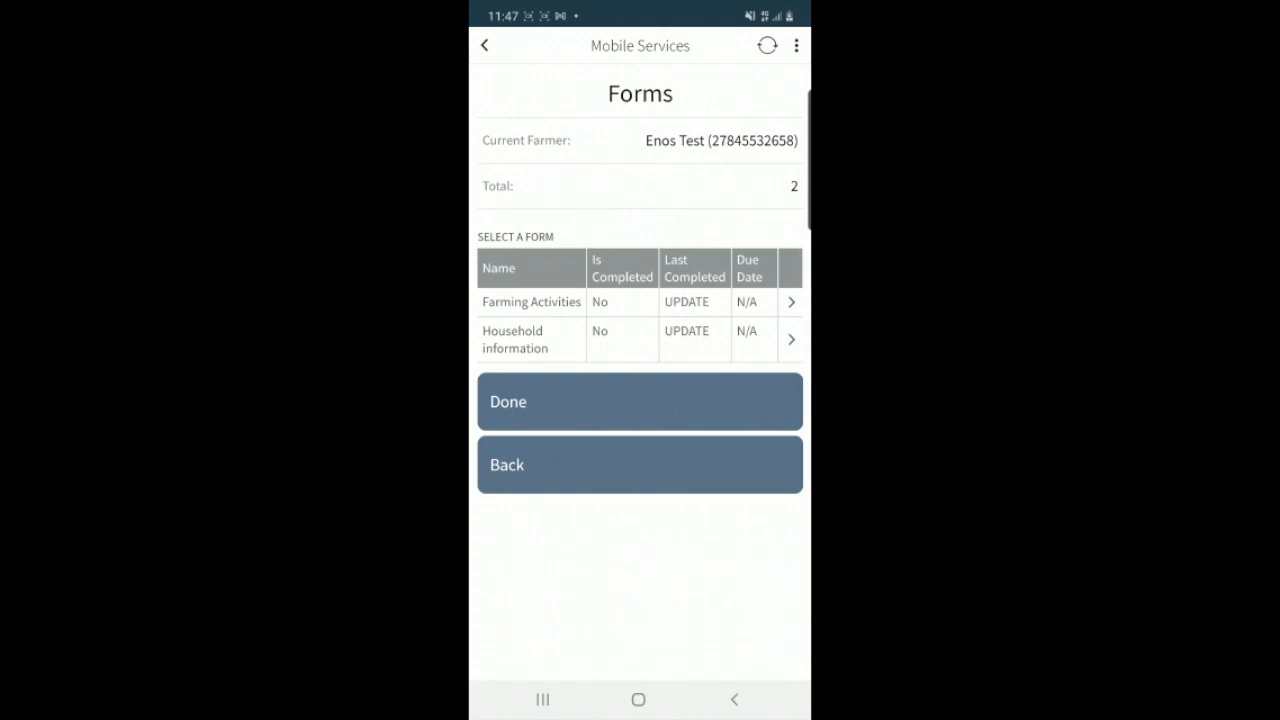
click(640, 301)
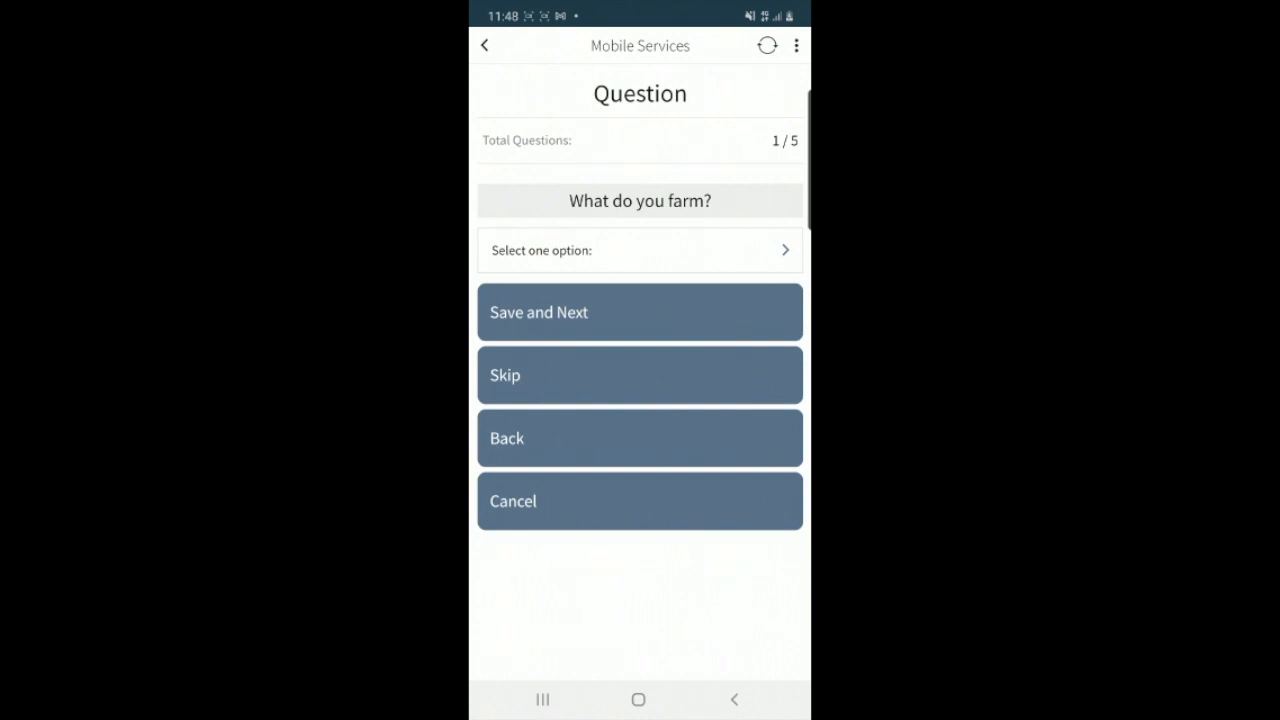
click(639, 250)
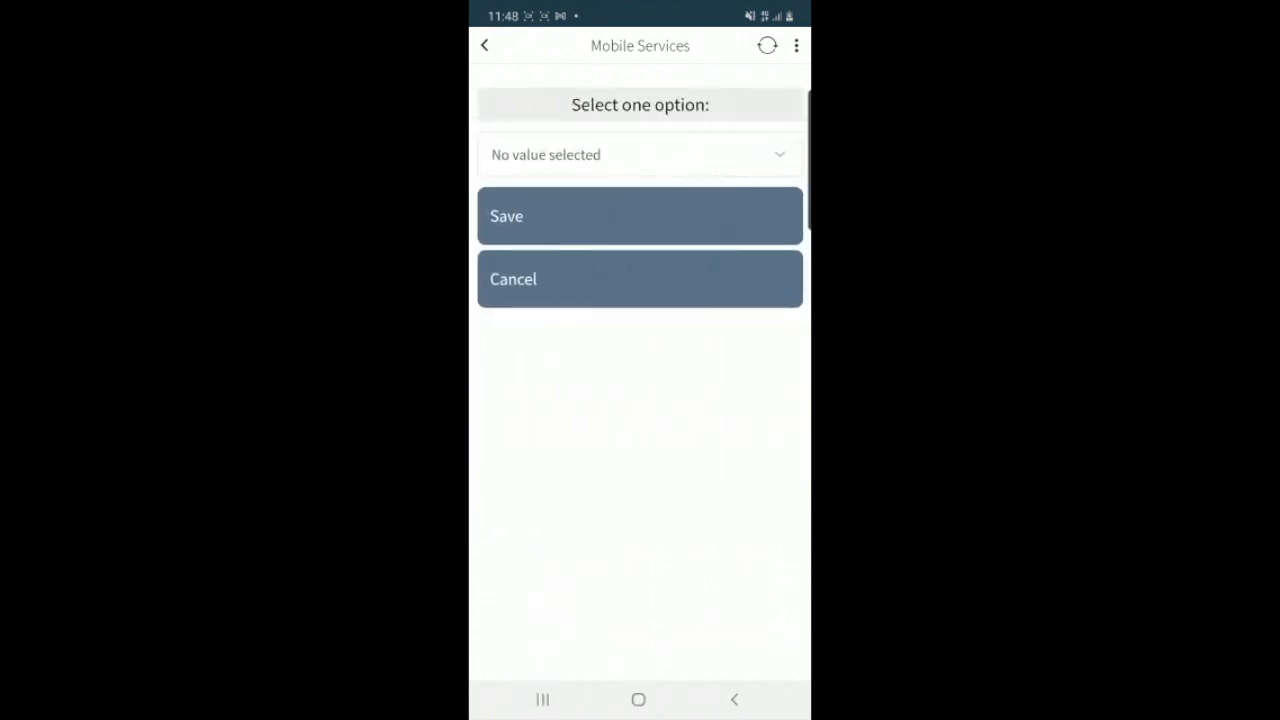
click(639, 154)
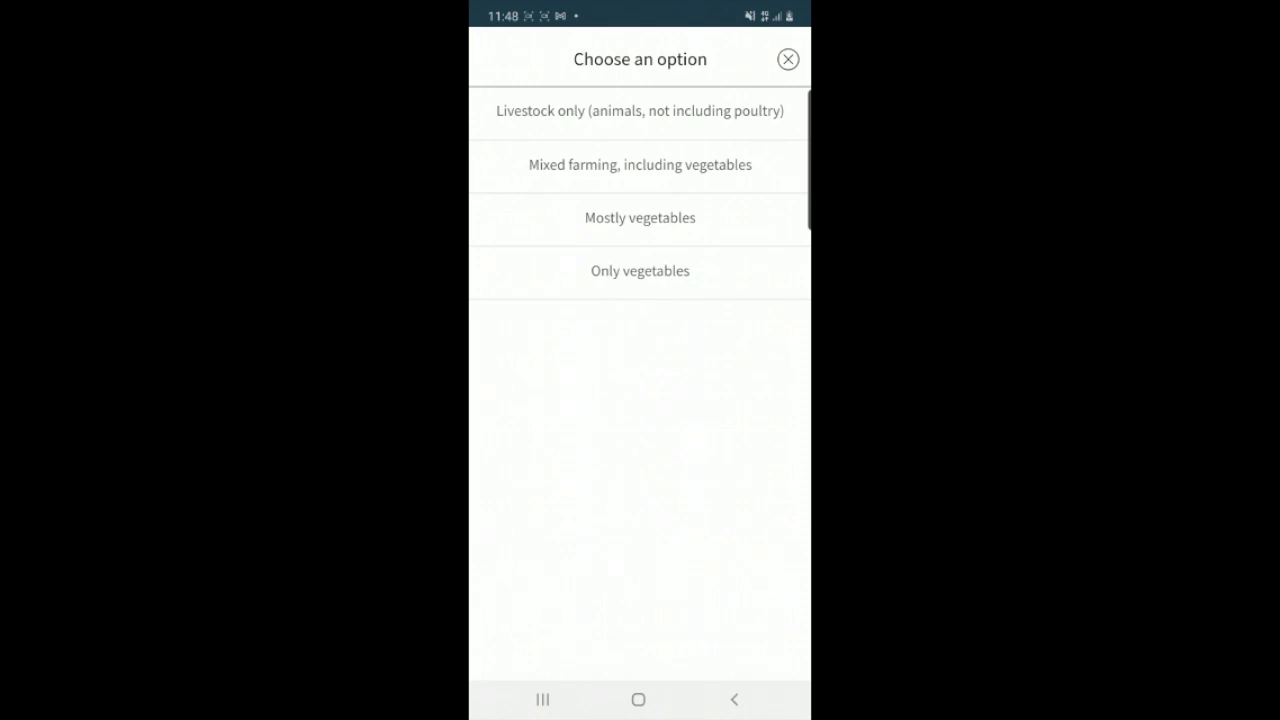
click(640, 165)
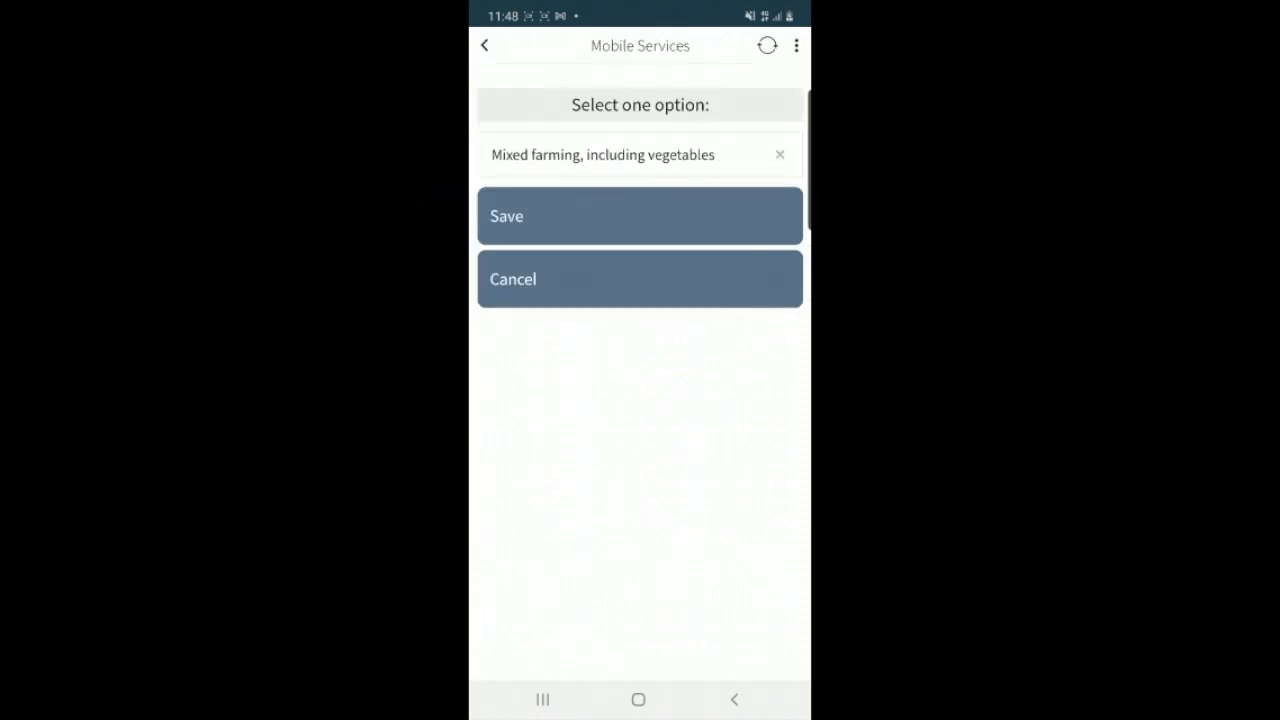
click(639, 216)
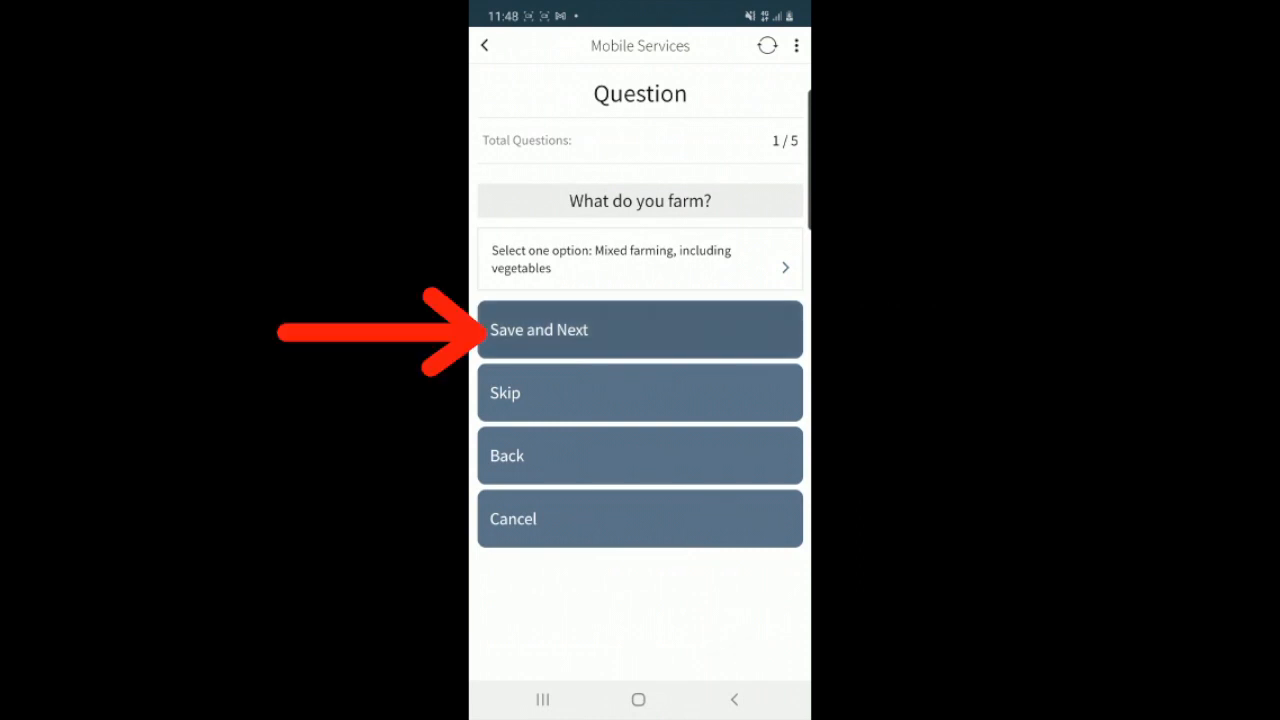
click(639, 329)
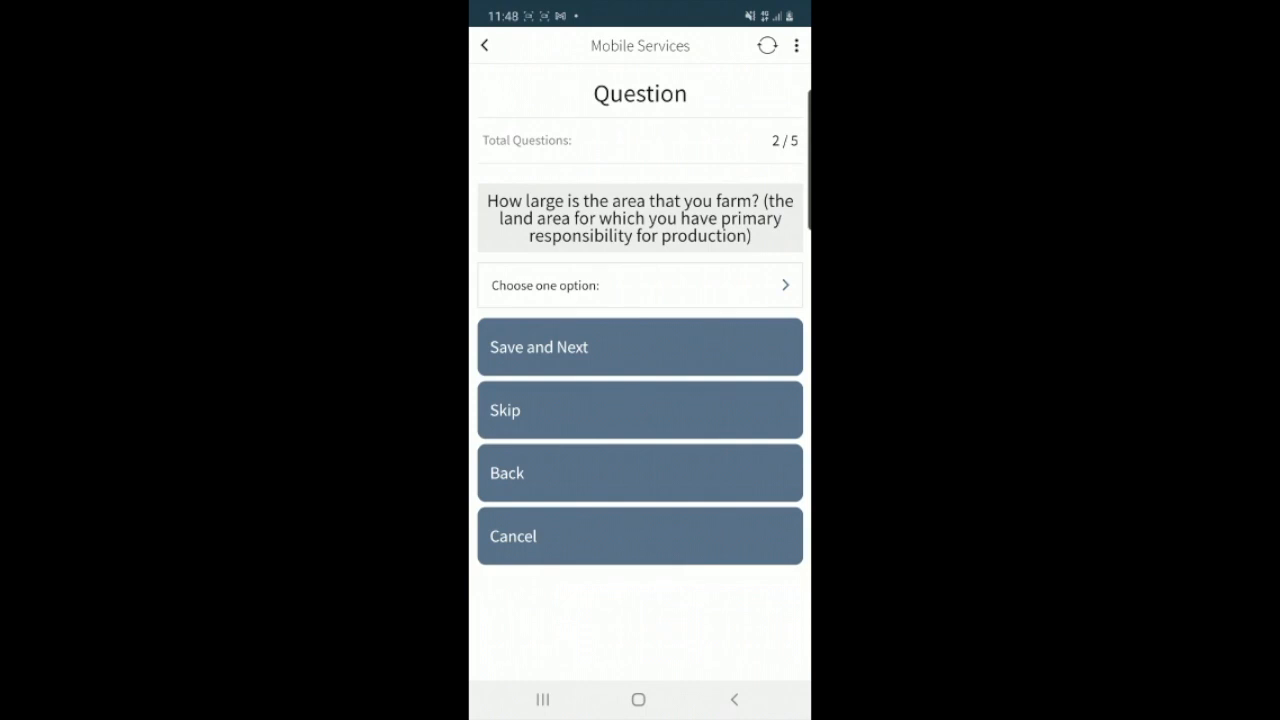
- Answer the farm area question as larger than 0.25ha and move to question three
click(639, 285)
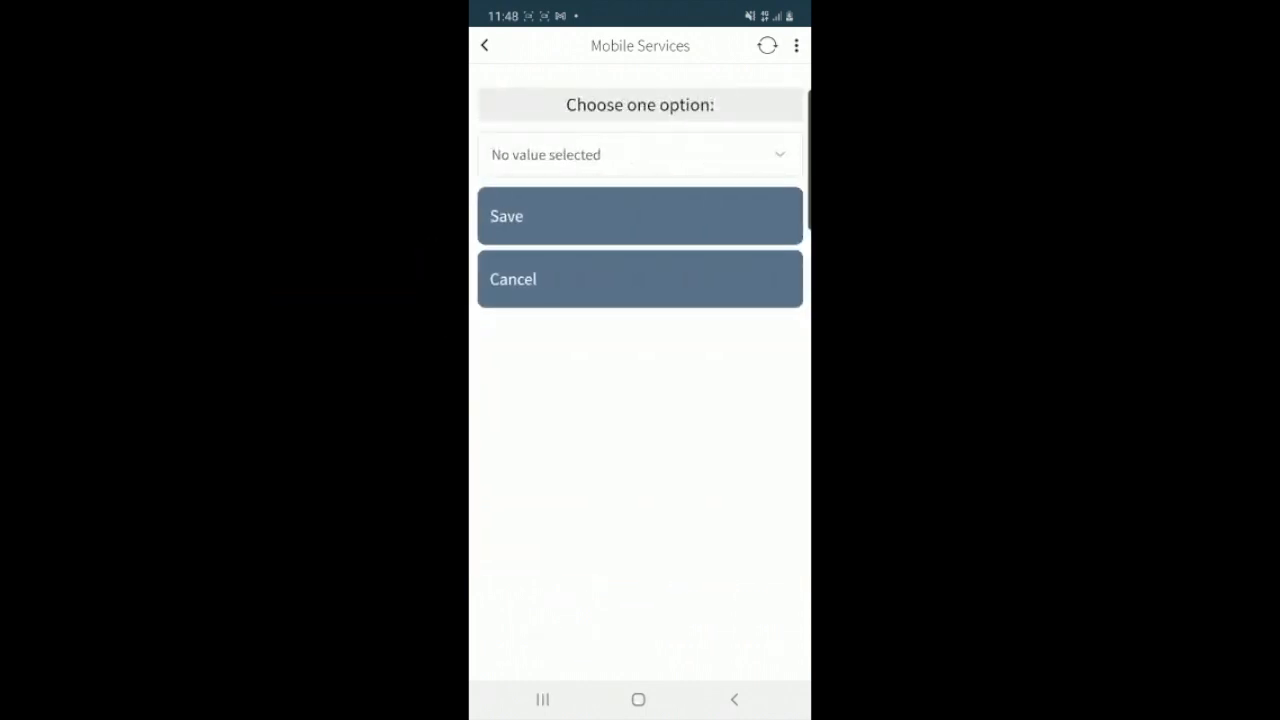
click(639, 154)
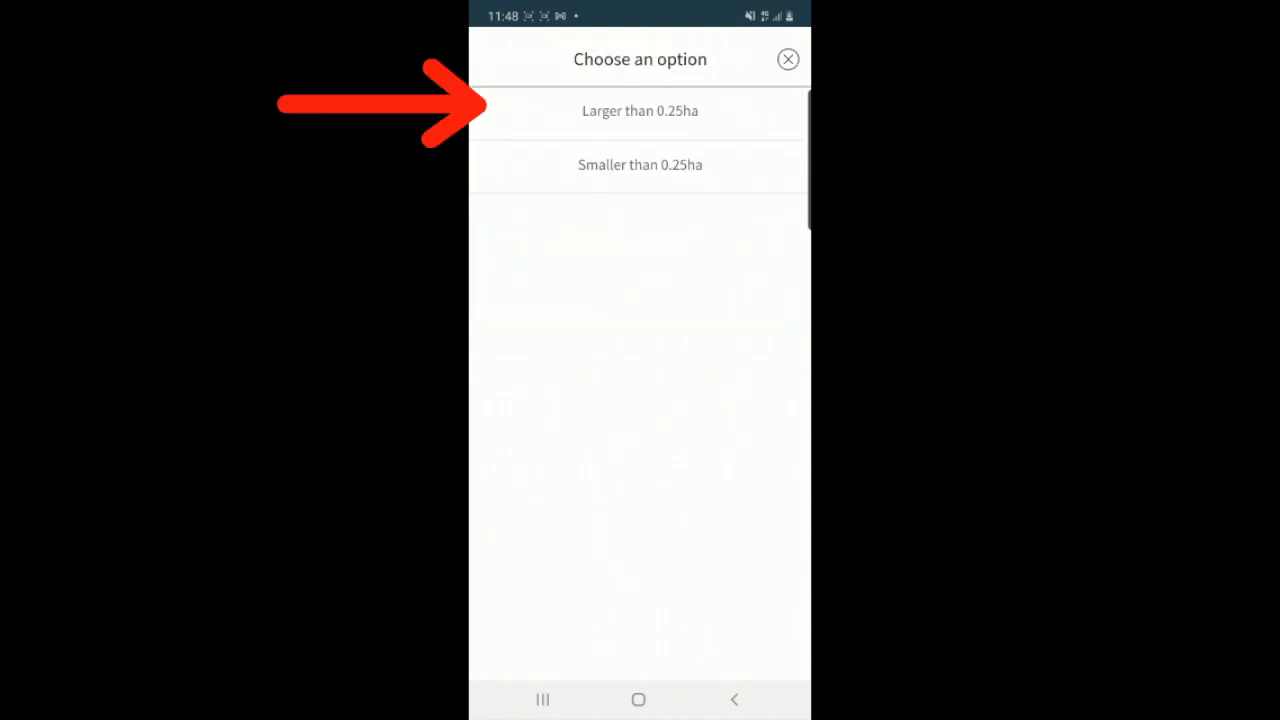
click(639, 110)
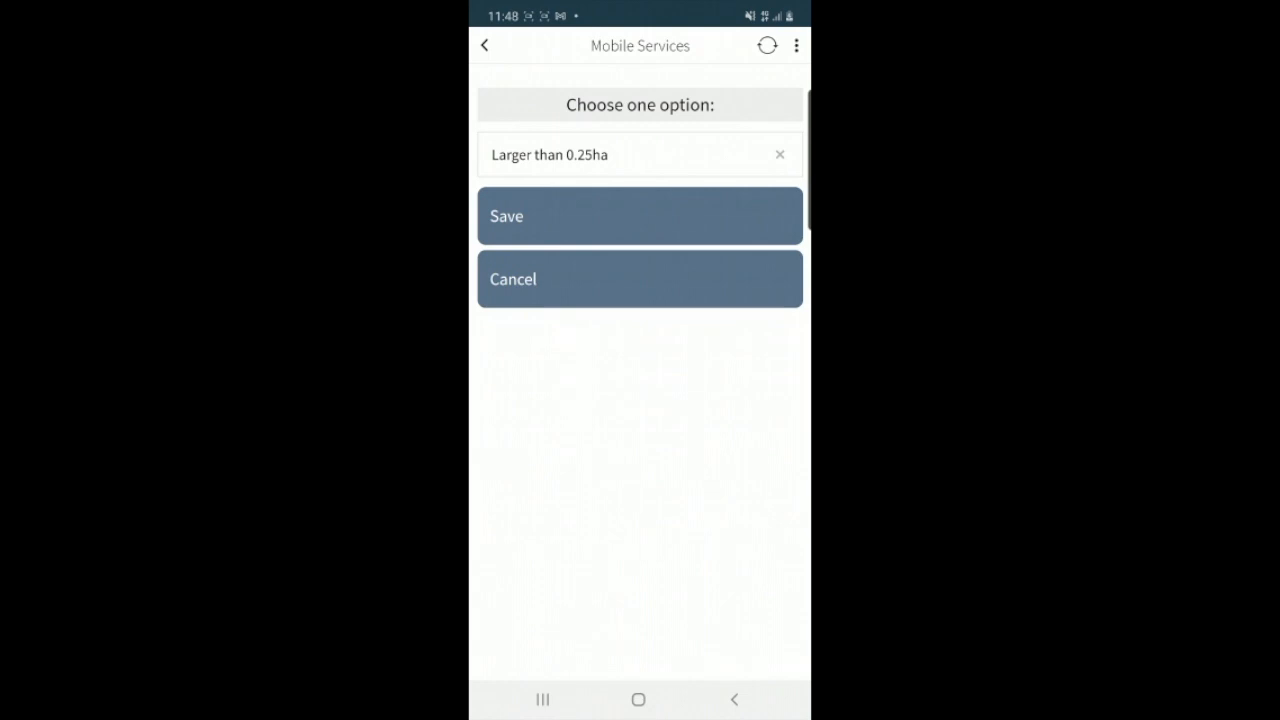
click(639, 216)
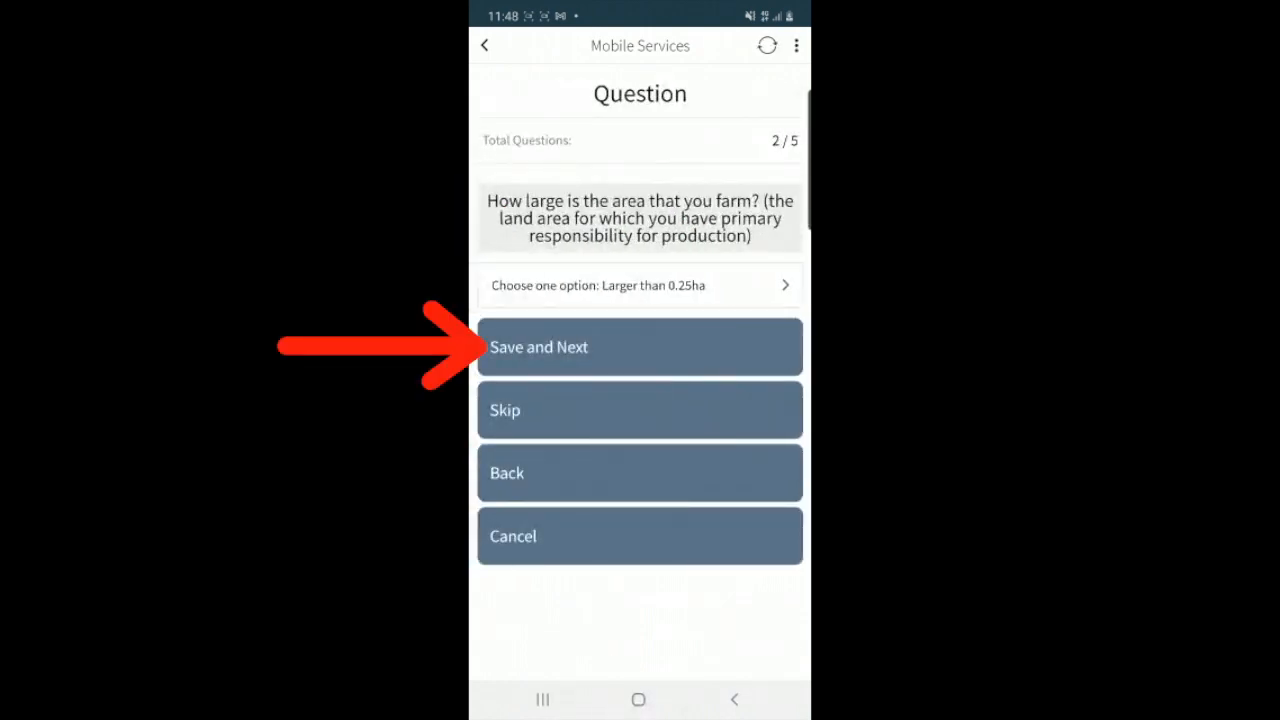
click(639, 347)
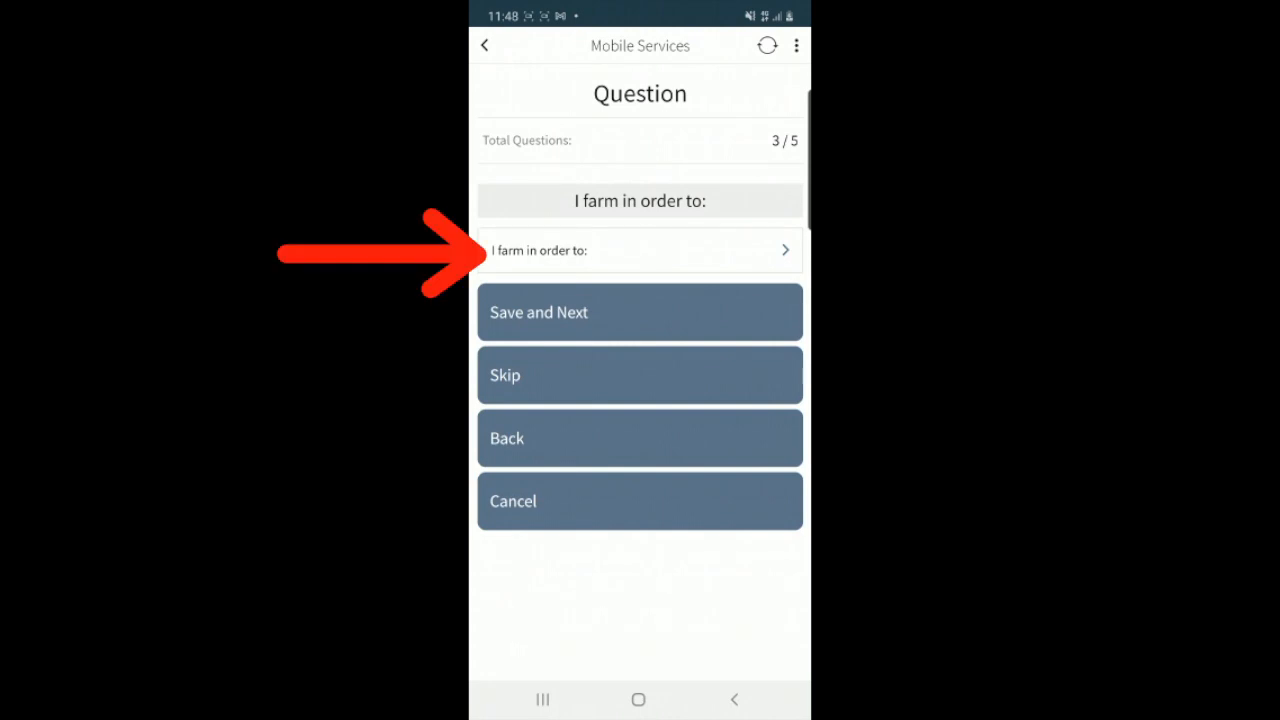
- Answer the farming purpose question as trading with neighbours for needed things
click(639, 250)
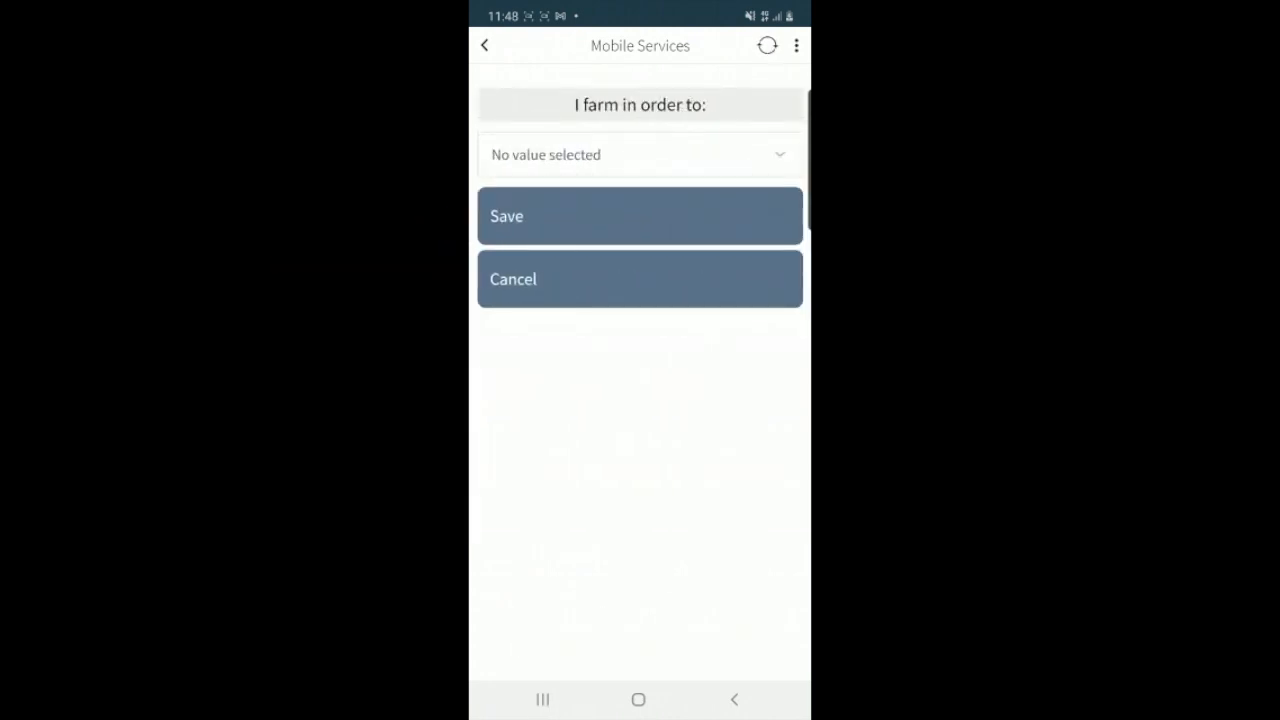
click(639, 154)
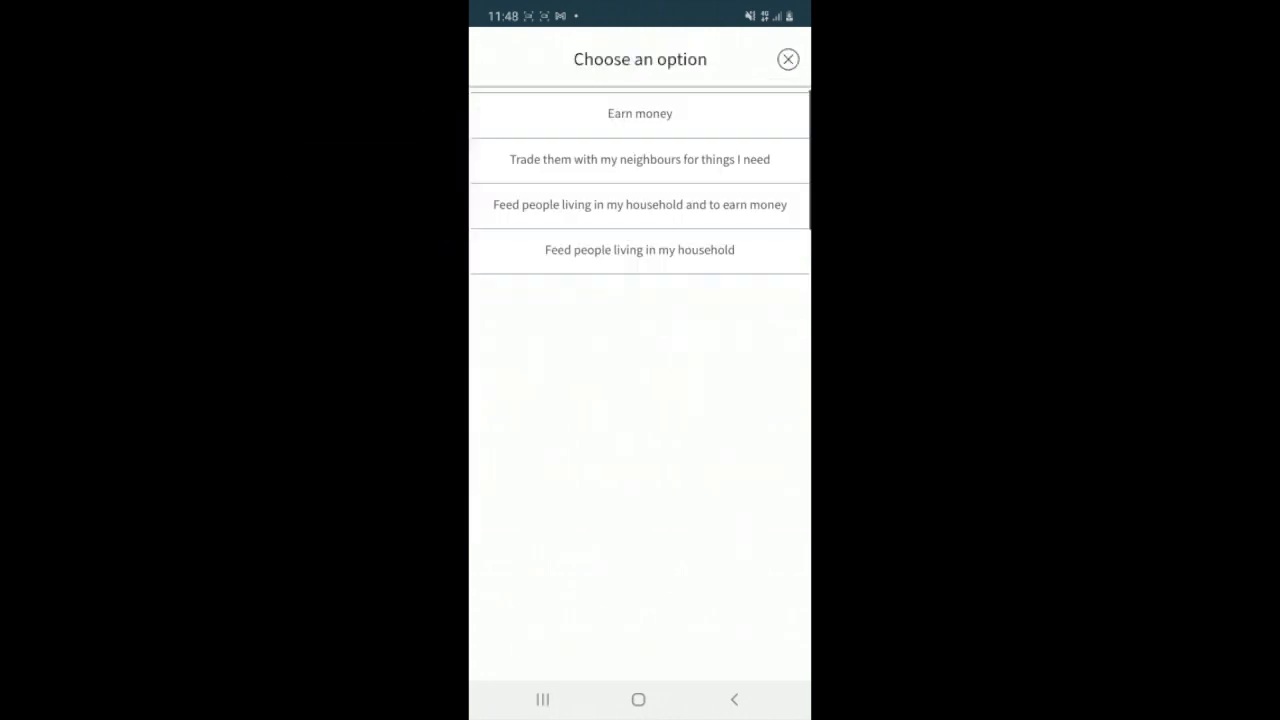
click(639, 159)
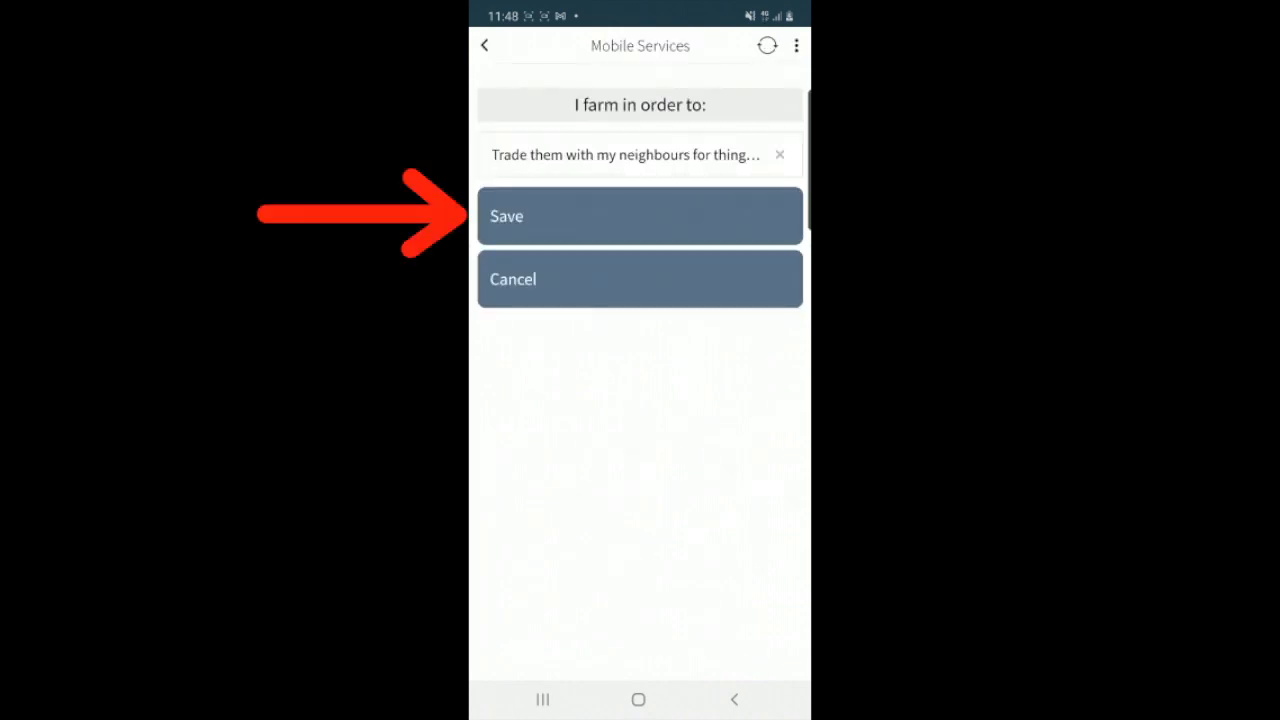
click(639, 216)
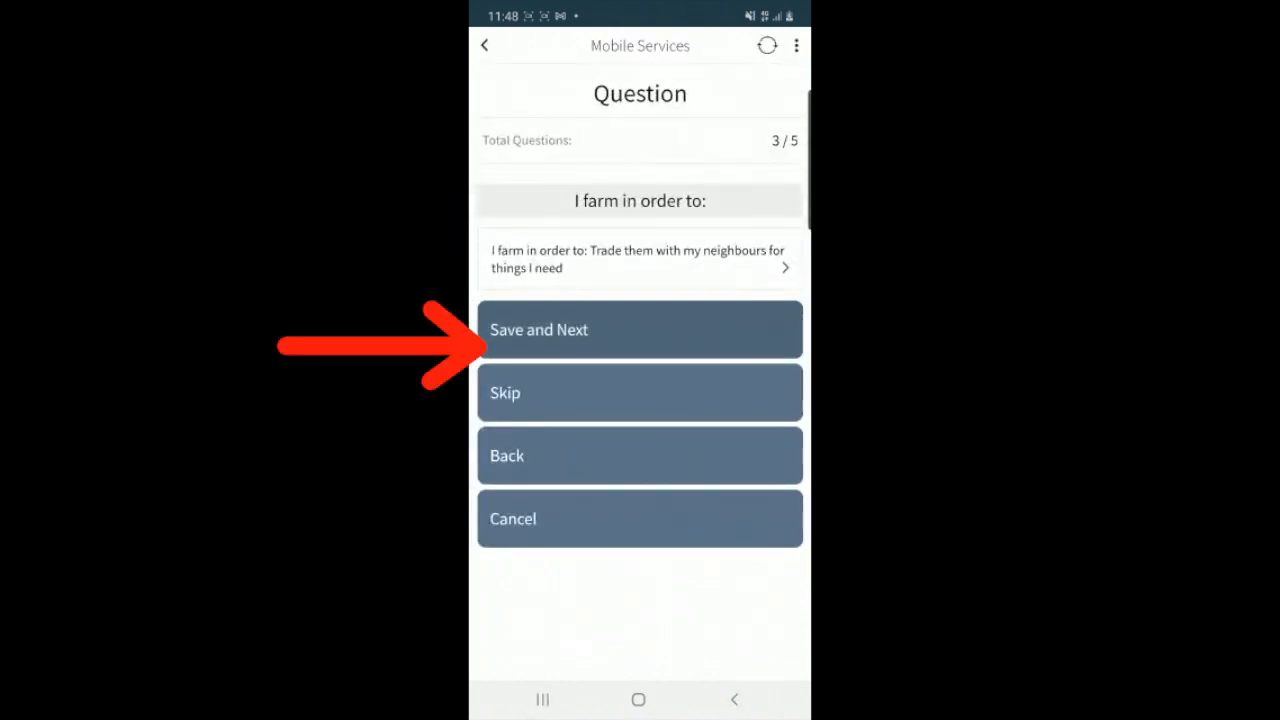
click(639, 329)
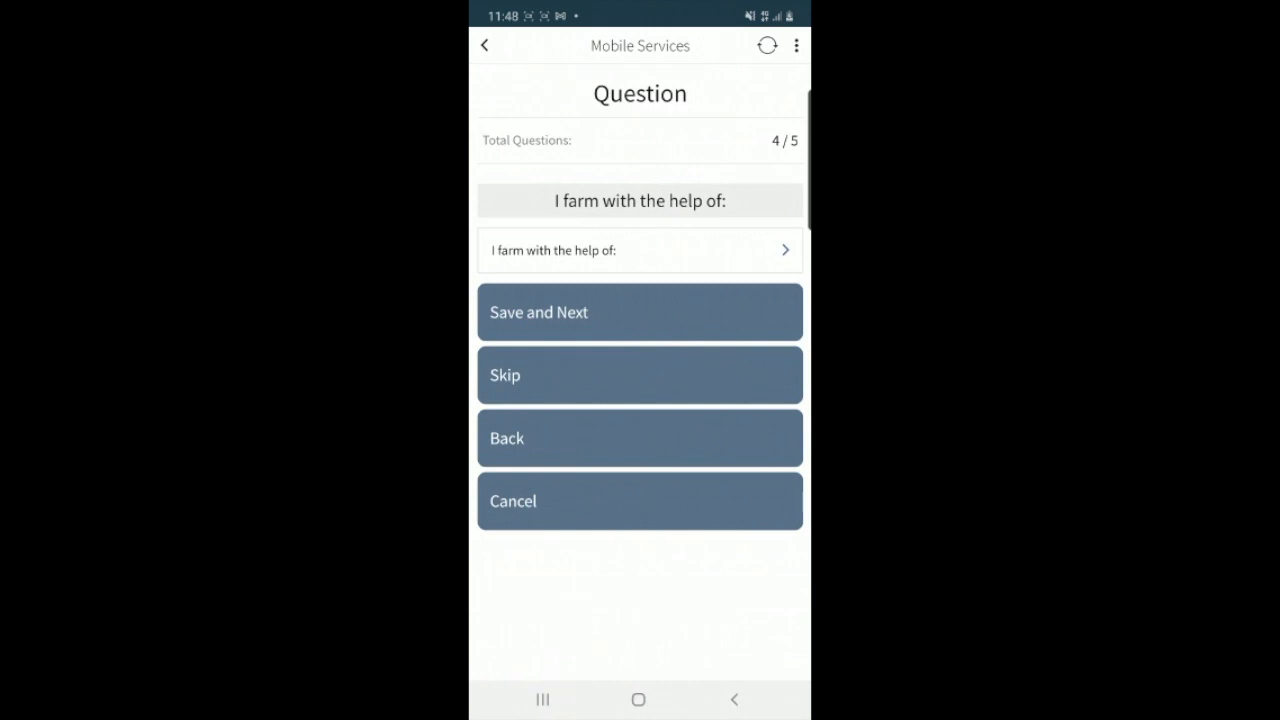
- Answer that family or household members help with farming and advance to the vegetable-season question
click(639, 250)
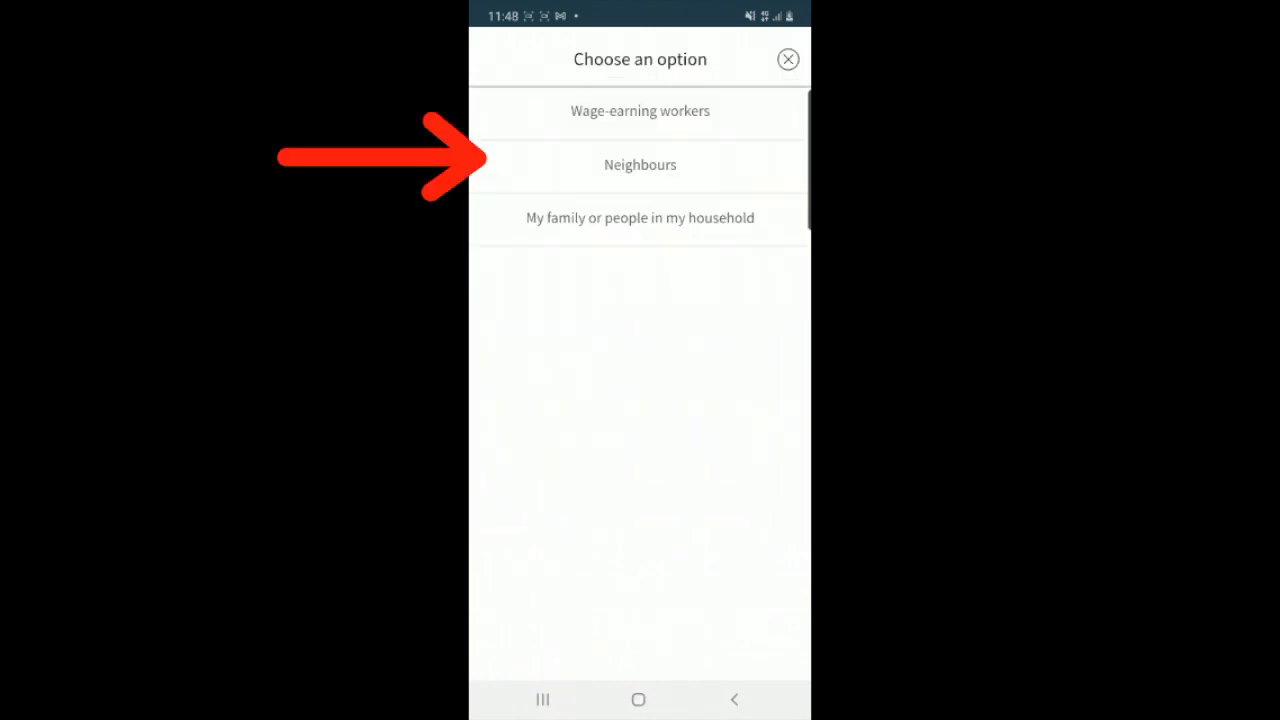
click(640, 217)
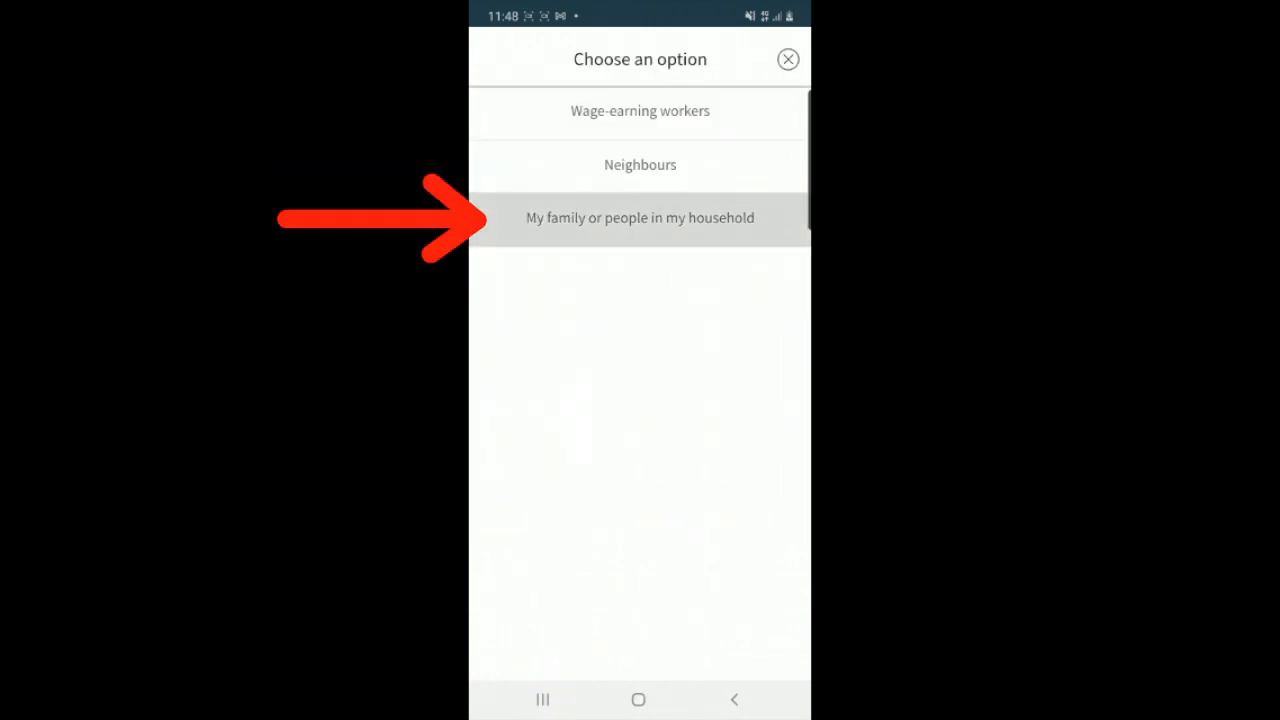
click(639, 217)
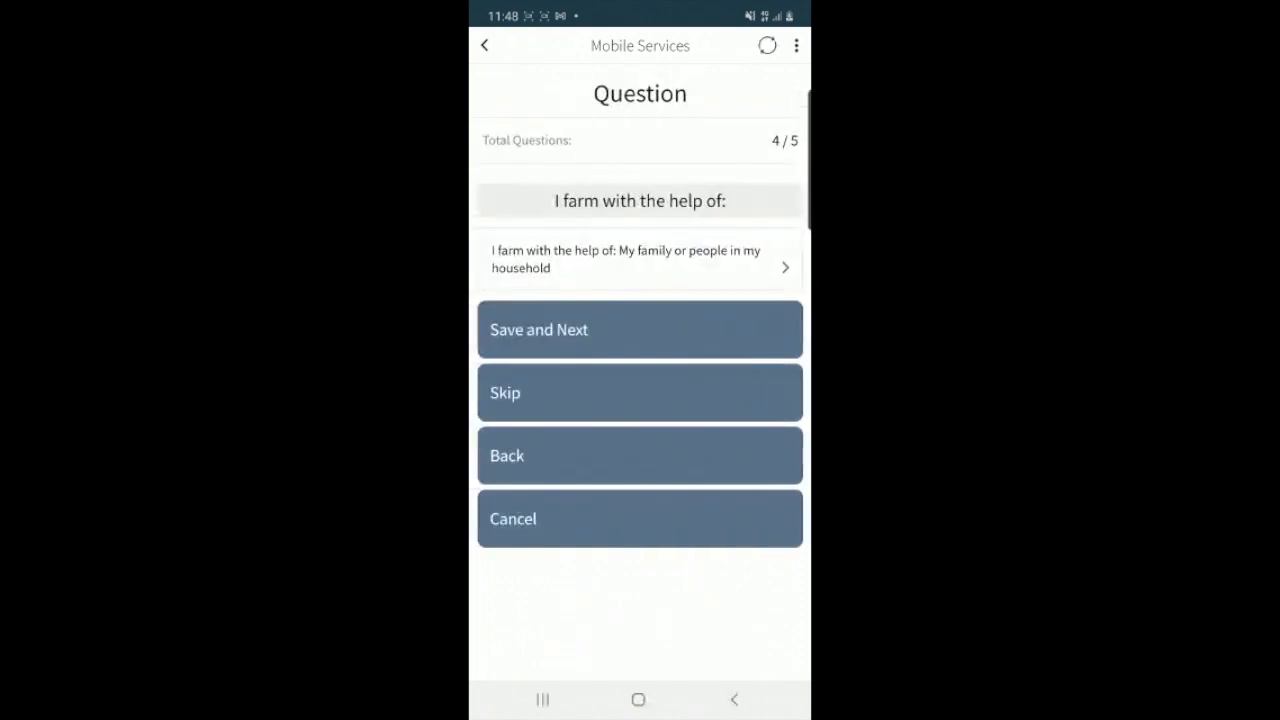
click(639, 329)
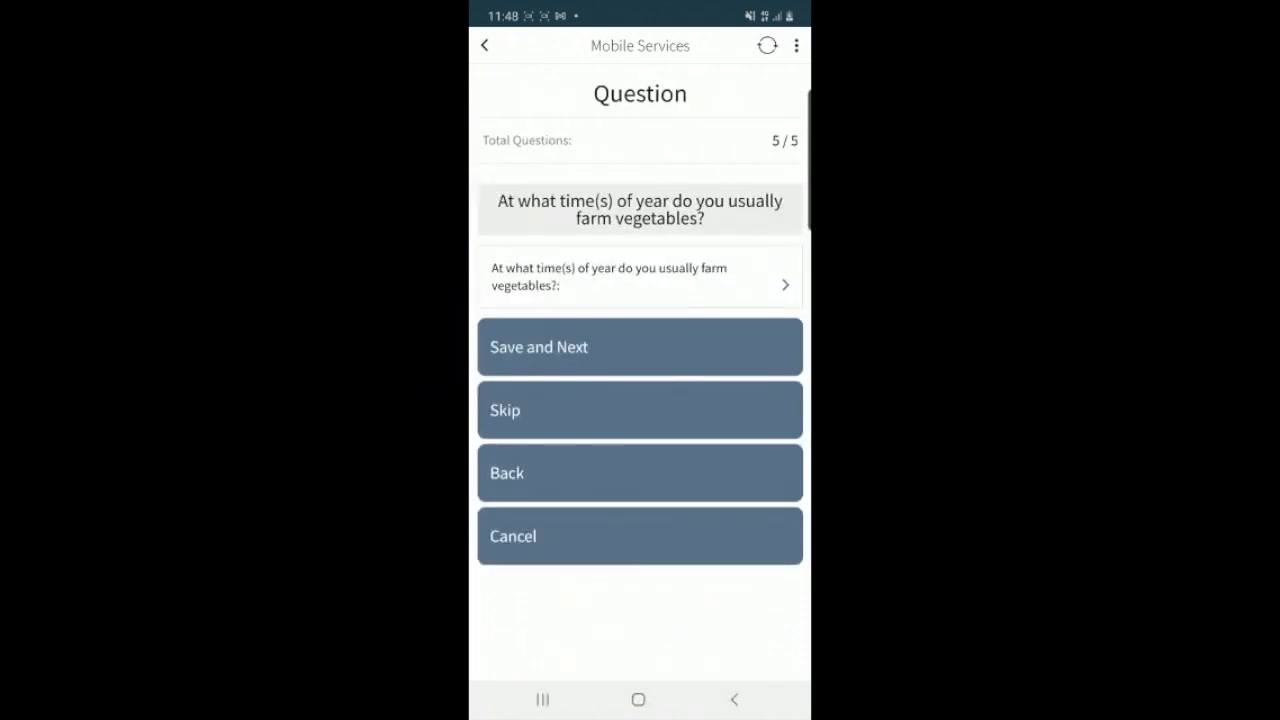
- Dismiss the Invalid Input warning, answer the vegetable season as 'All year round' and finish the form
click(639, 346)
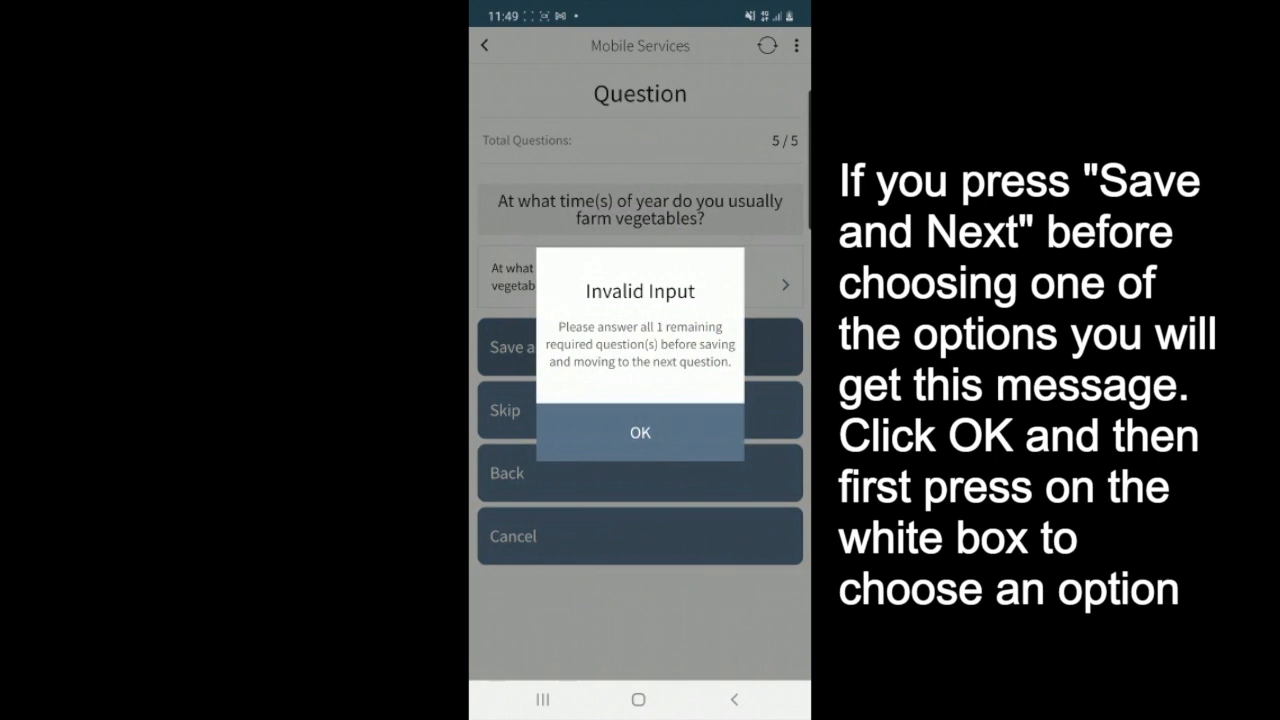
click(639, 432)
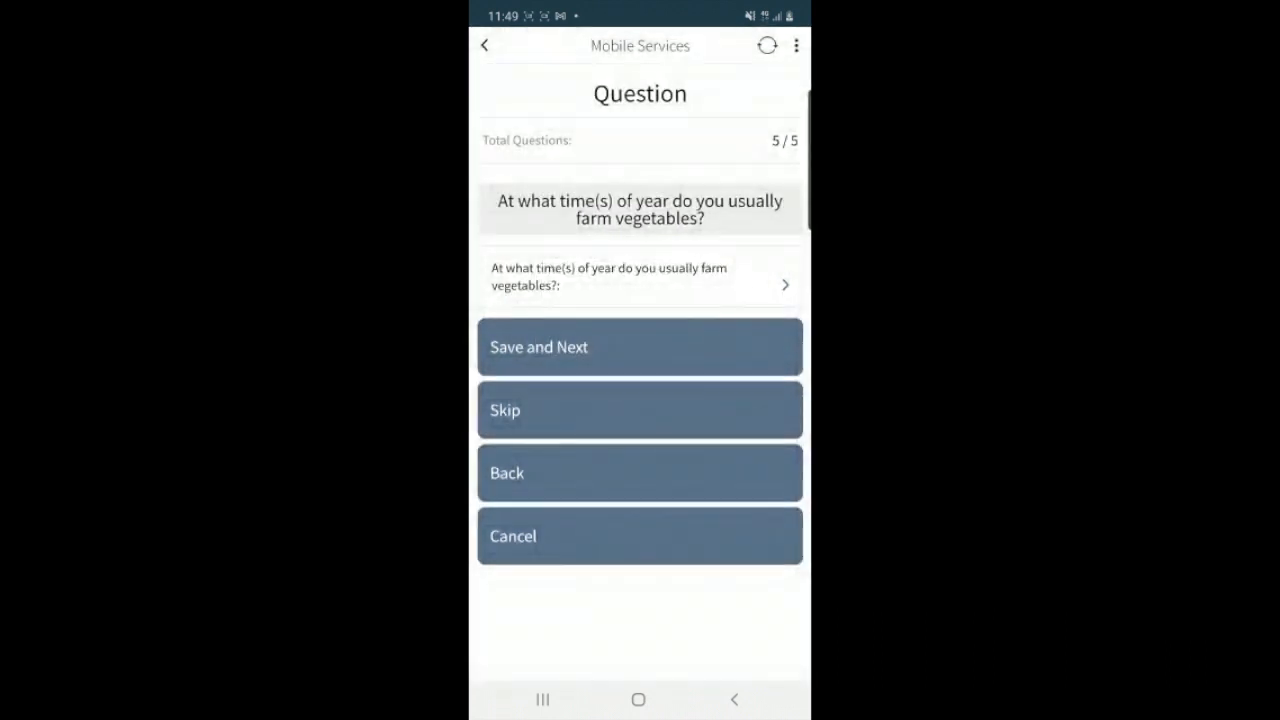
click(639, 285)
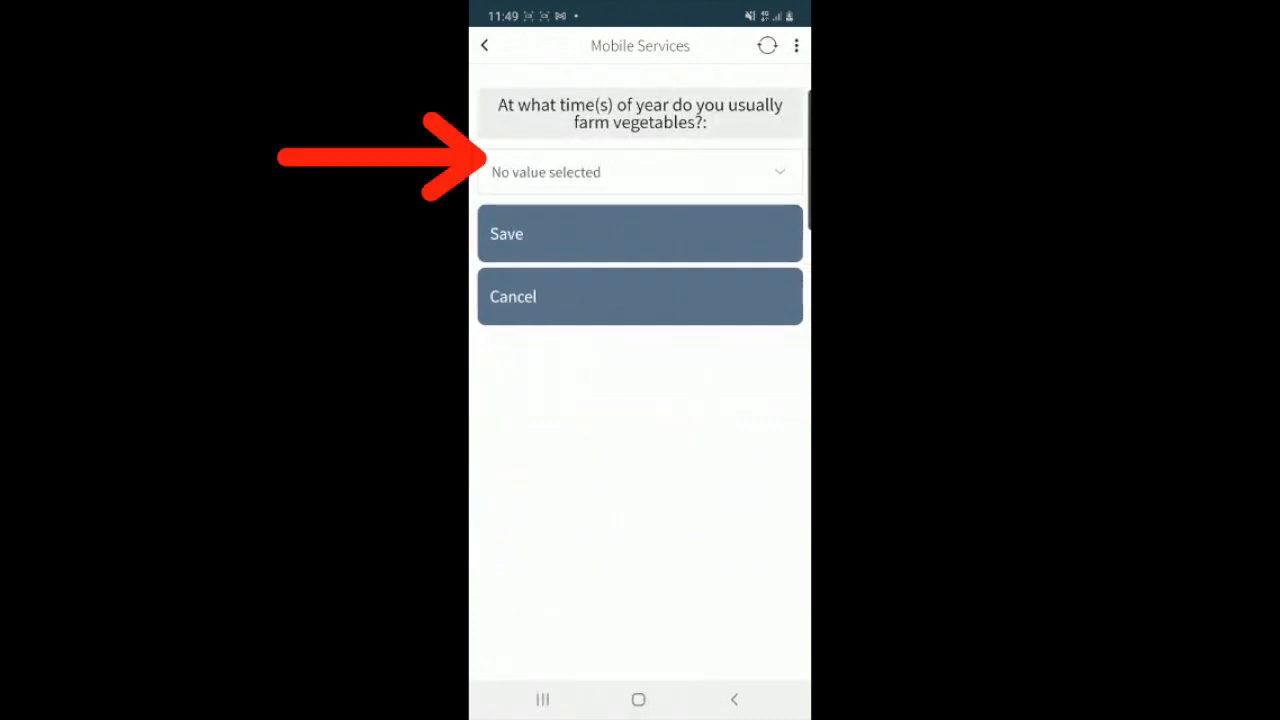
click(639, 172)
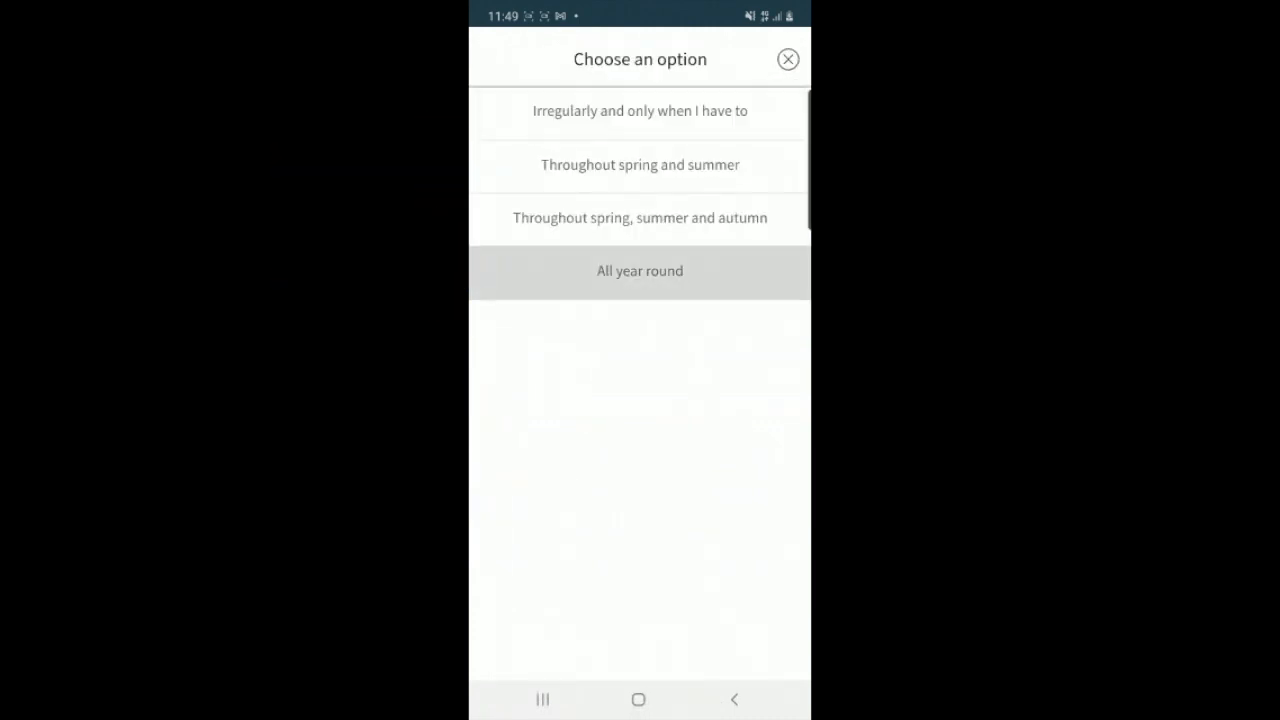
click(639, 270)
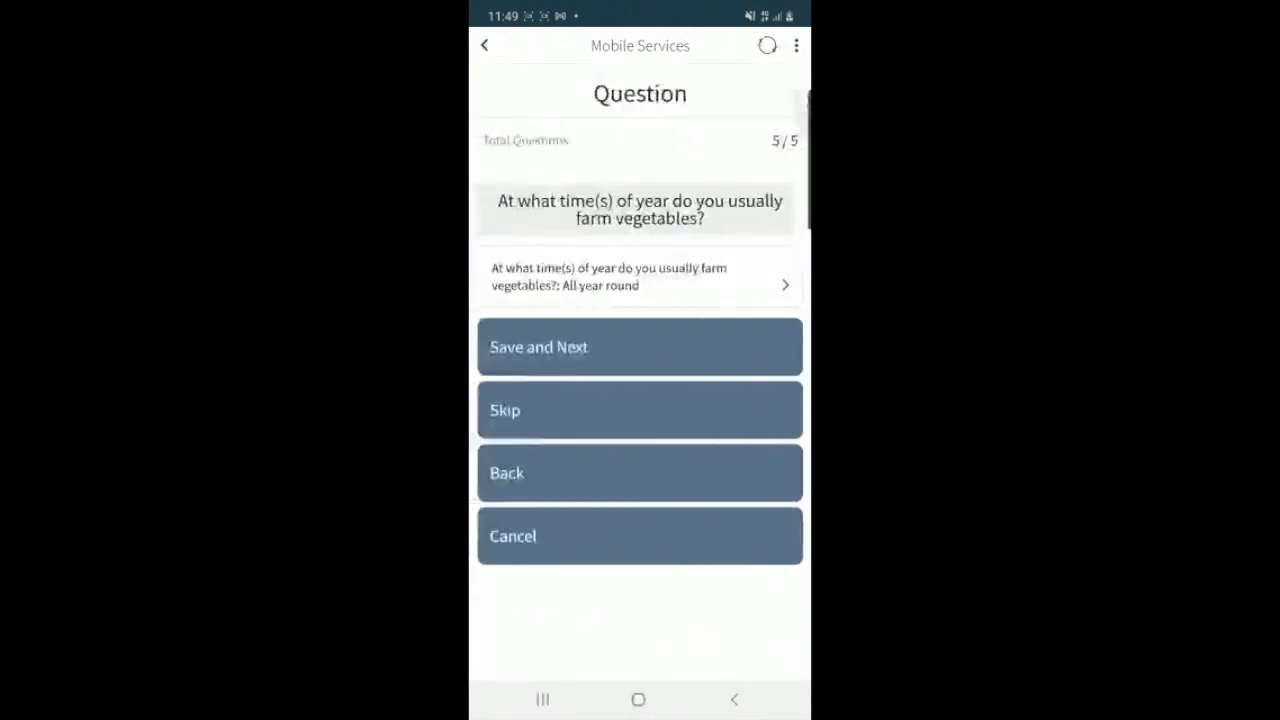
click(639, 346)
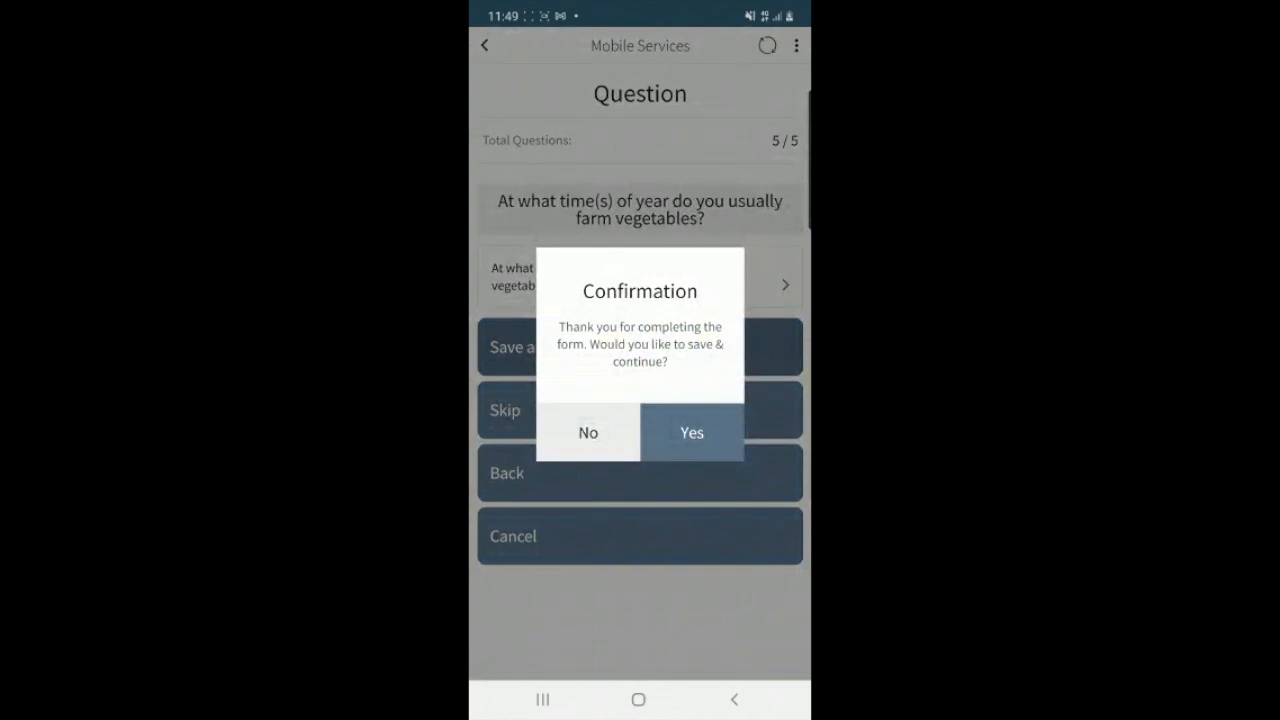
- Confirm saving Farming Activities as completed and start the Household information form
click(691, 432)
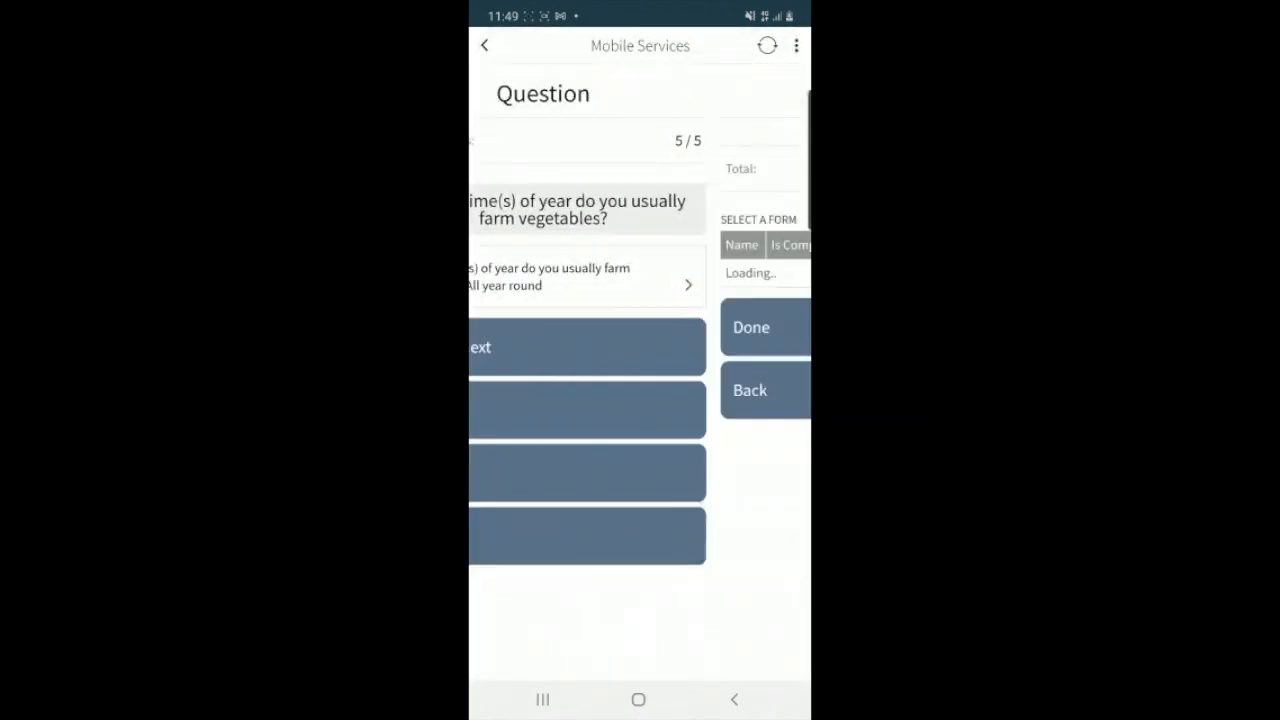
click(765, 327)
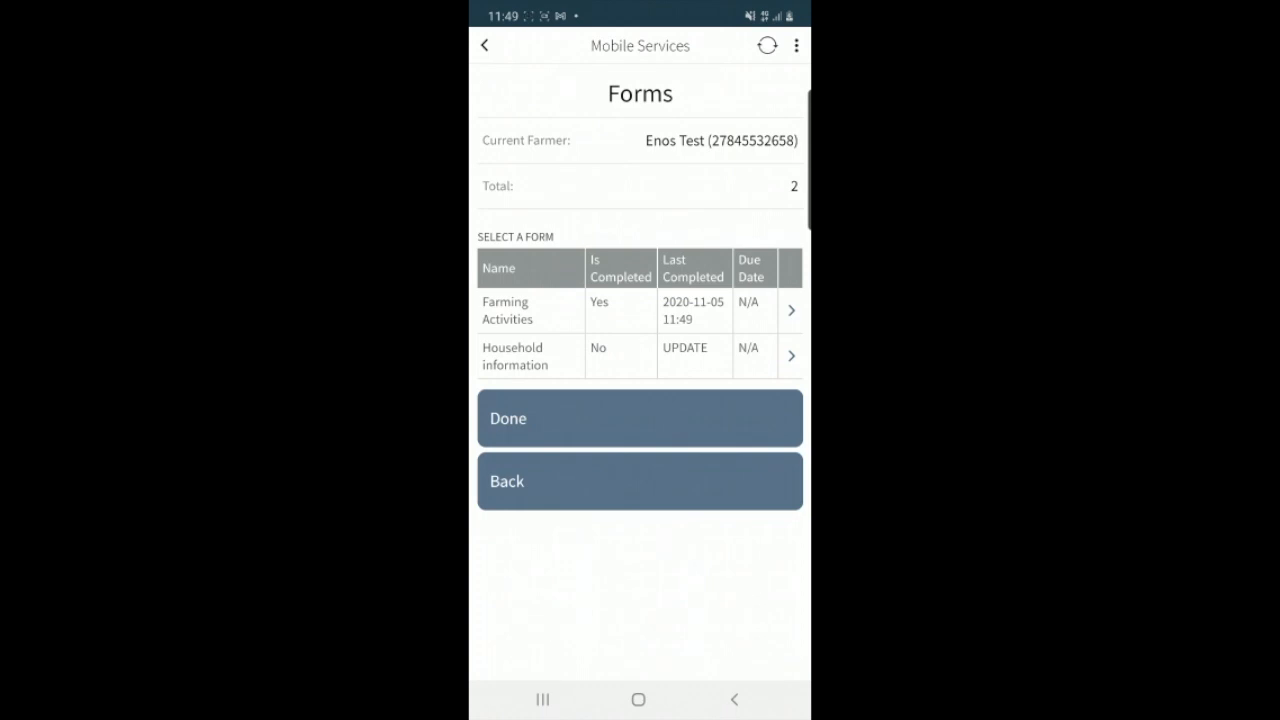
click(640, 356)
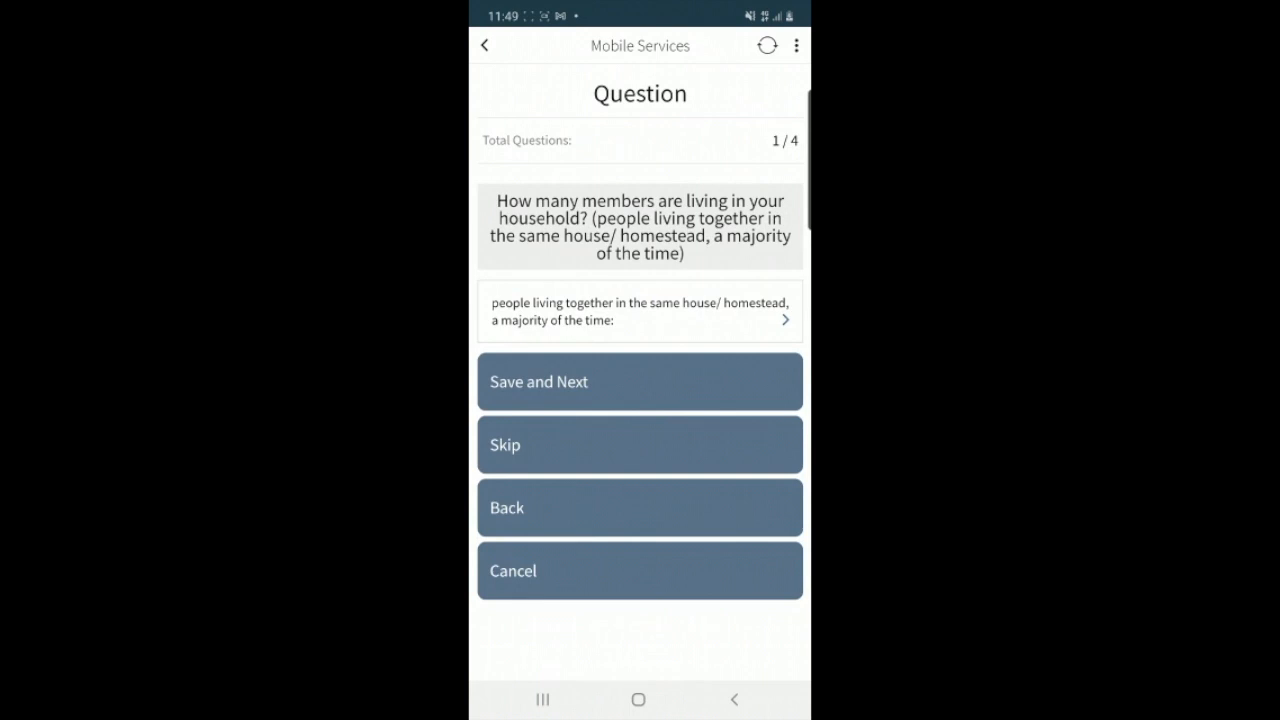
- Record 1 - 4 household members and move to the children question
click(639, 311)
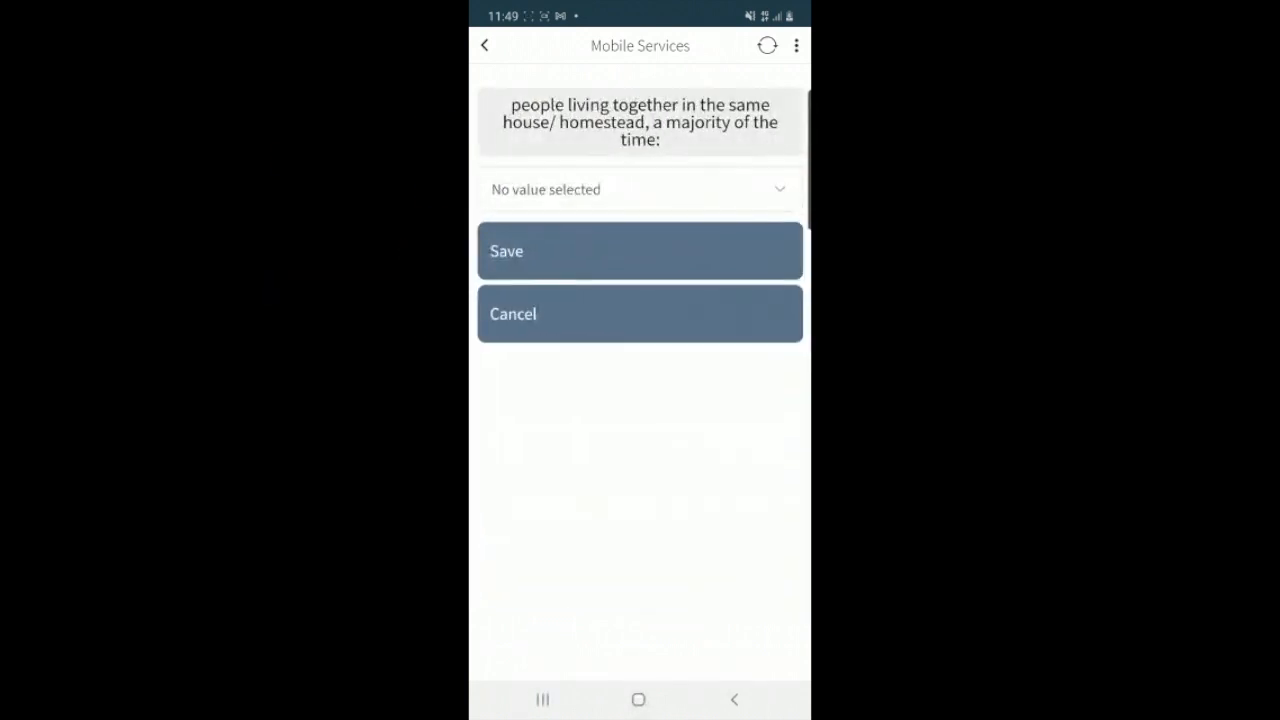
click(639, 189)
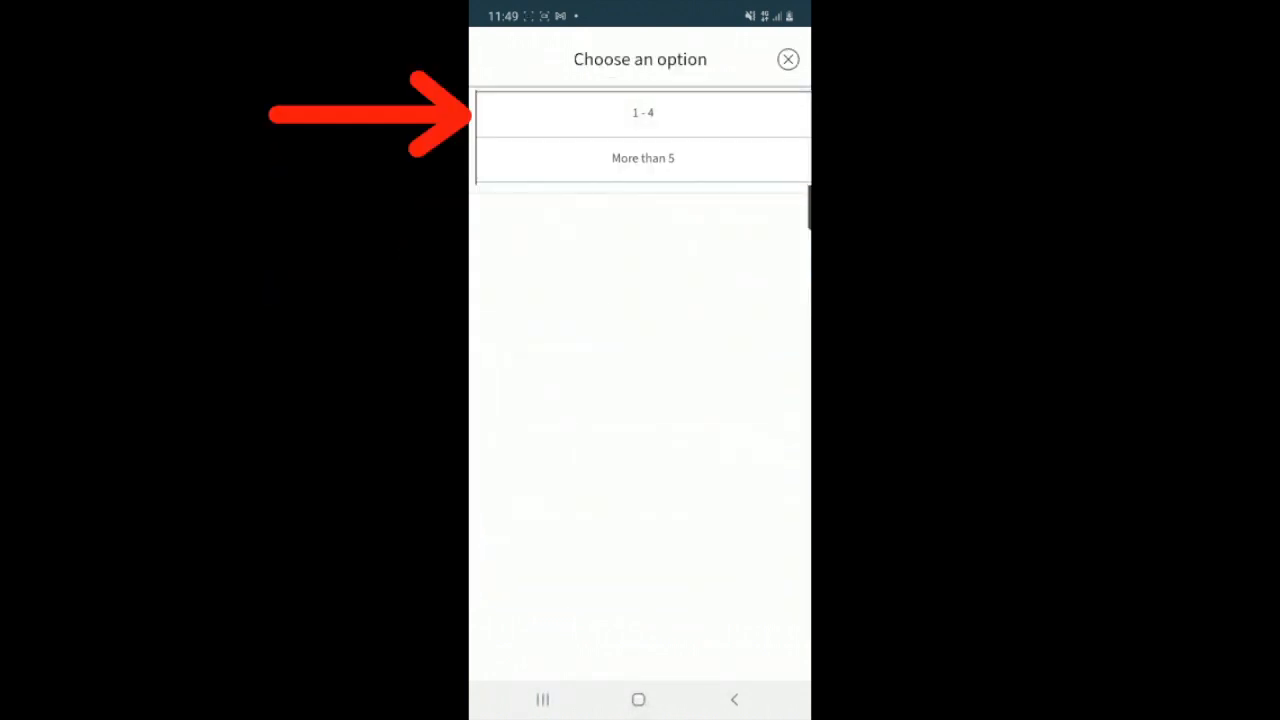
click(643, 112)
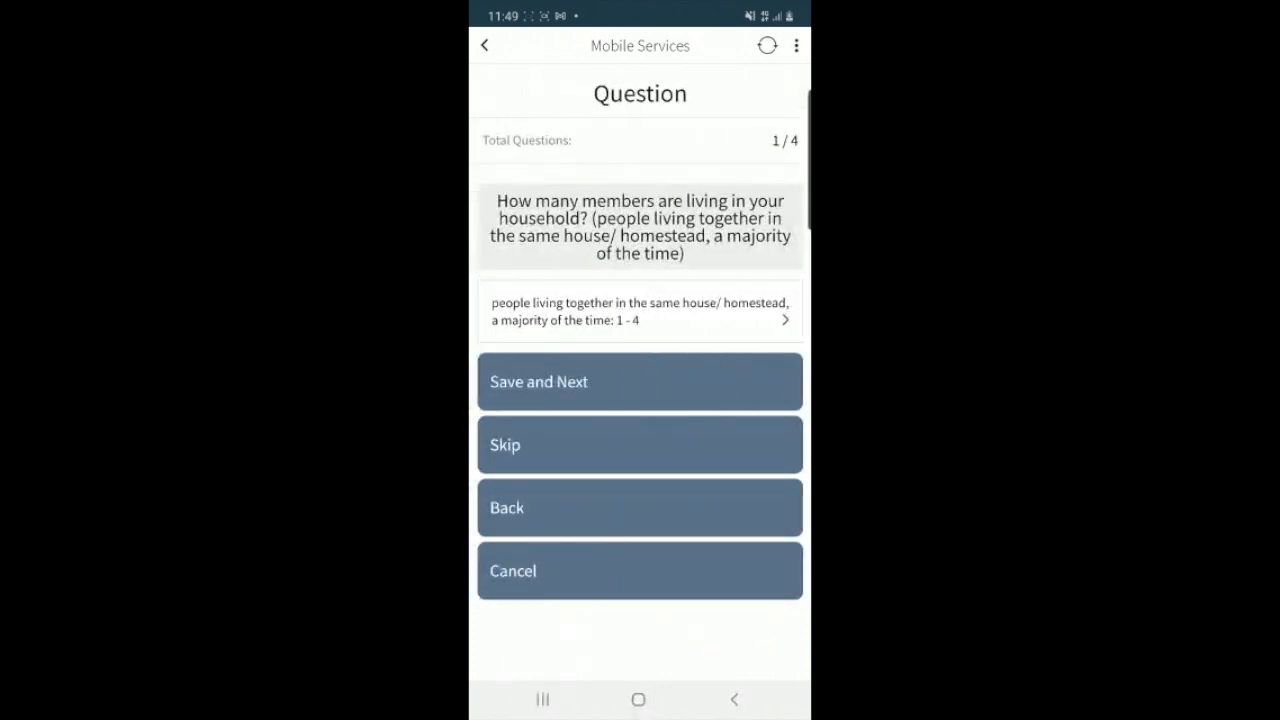
click(639, 381)
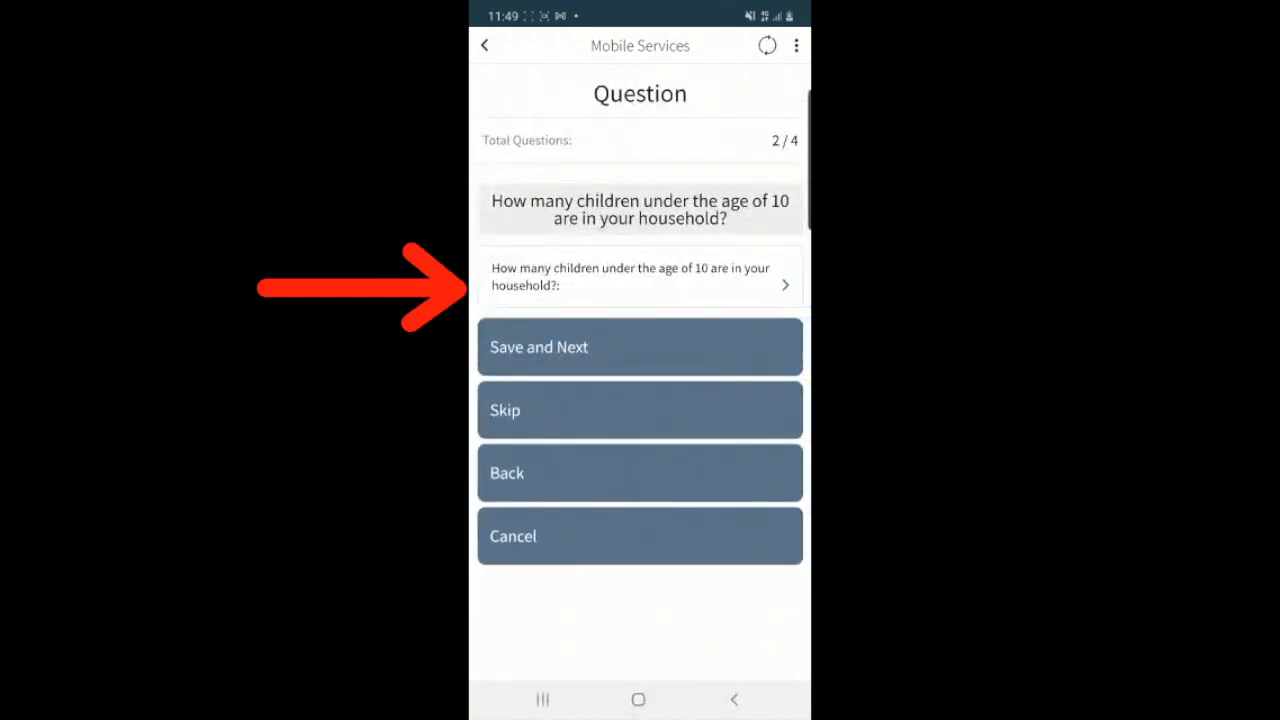
- Record 2 or more children under 10 and advance to the October food-money question
click(638, 285)
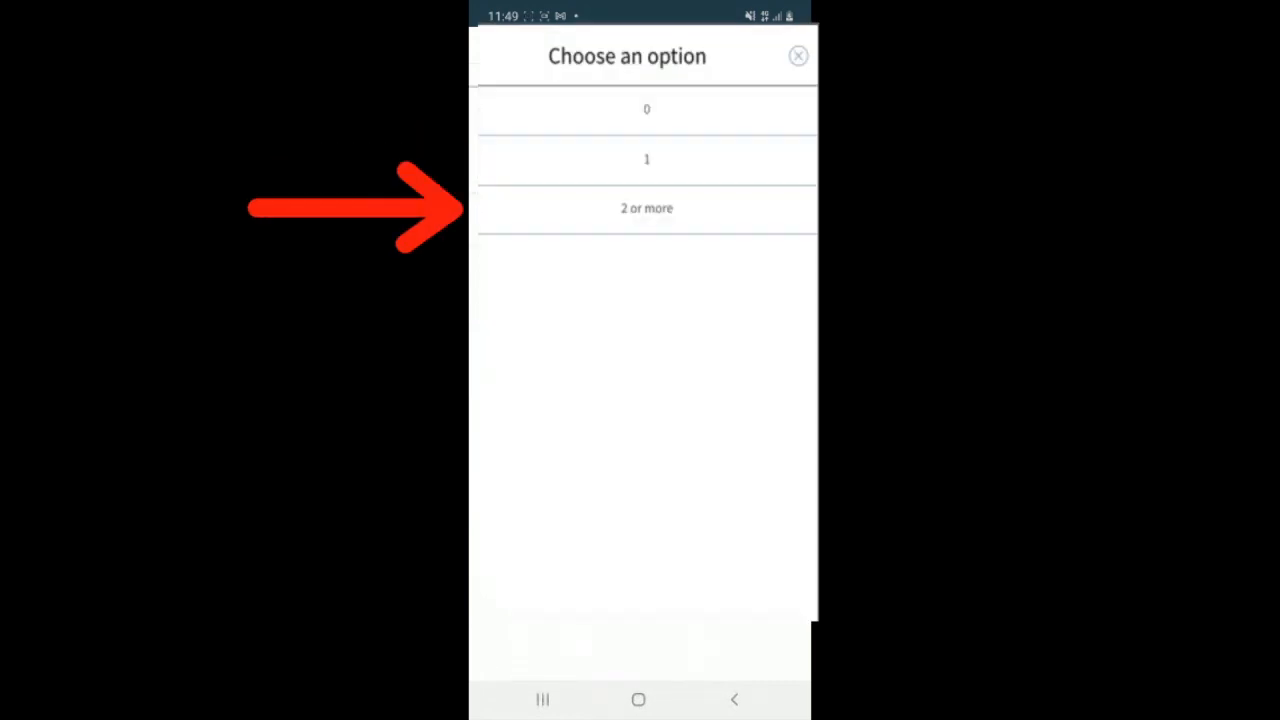
click(647, 208)
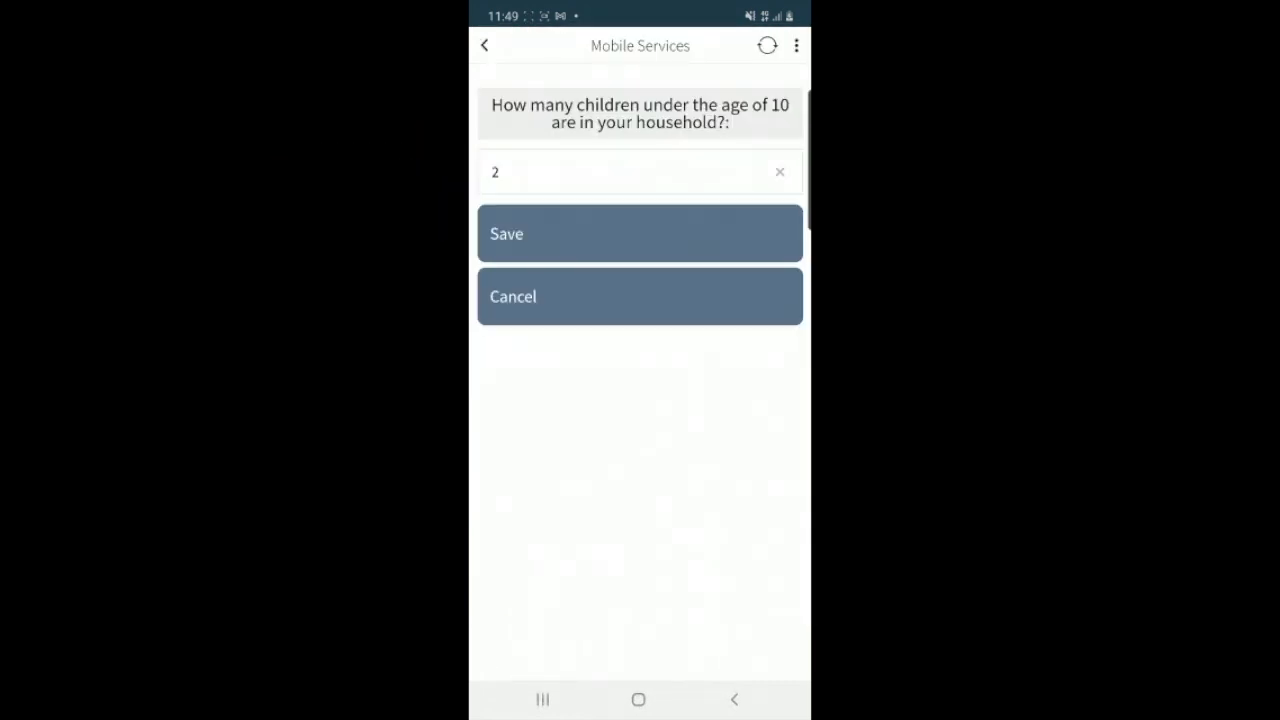
click(639, 233)
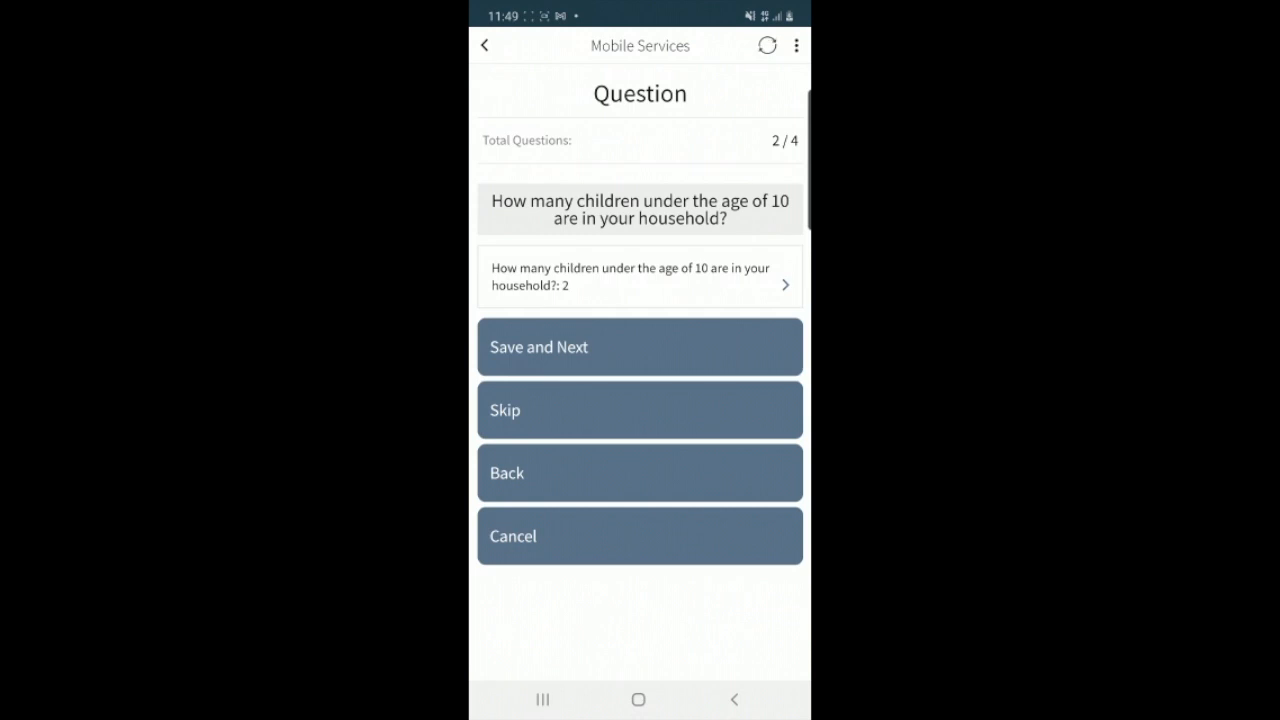
click(639, 346)
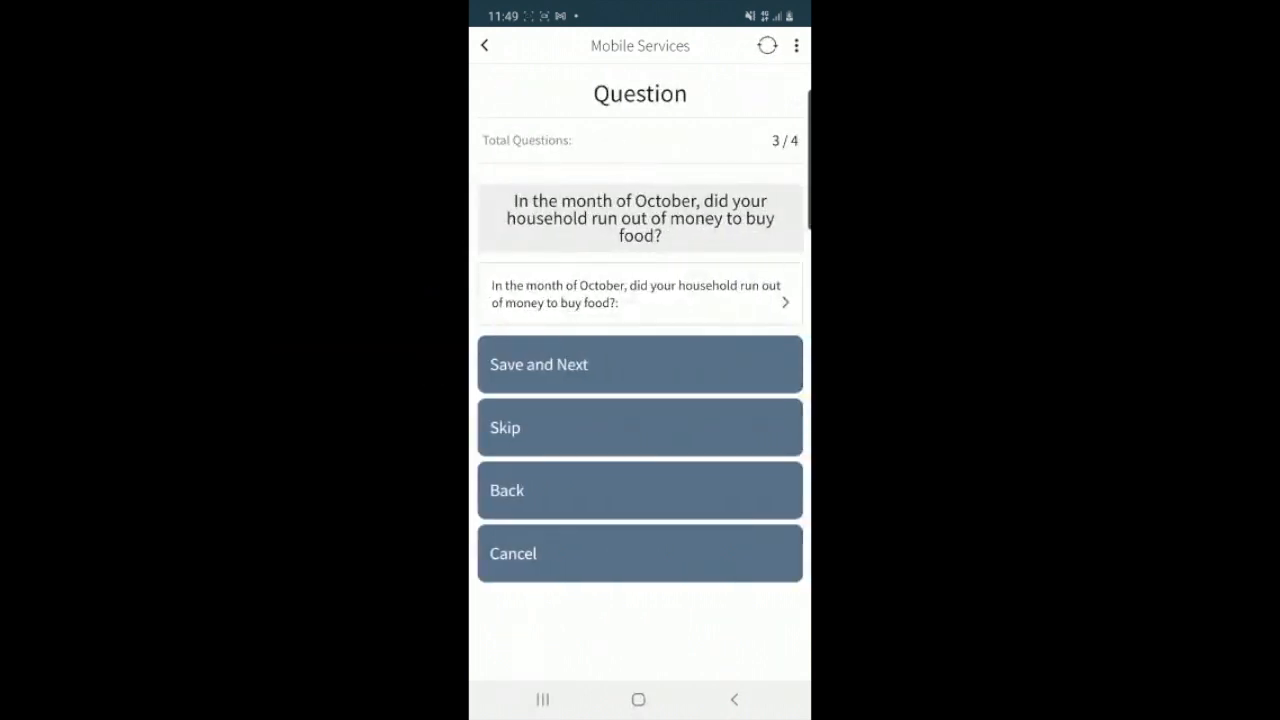
- Answer No to running out of food money in October and No to anyone going hungry, finishing the form
click(639, 294)
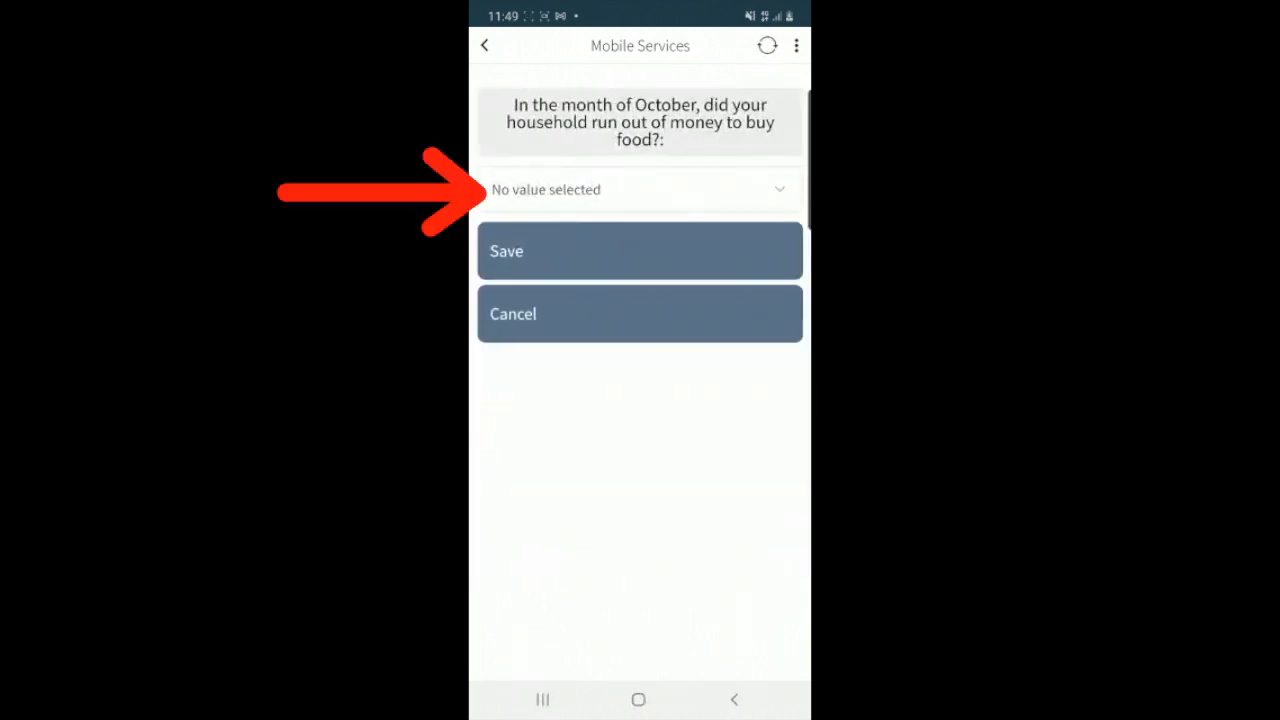
click(640, 189)
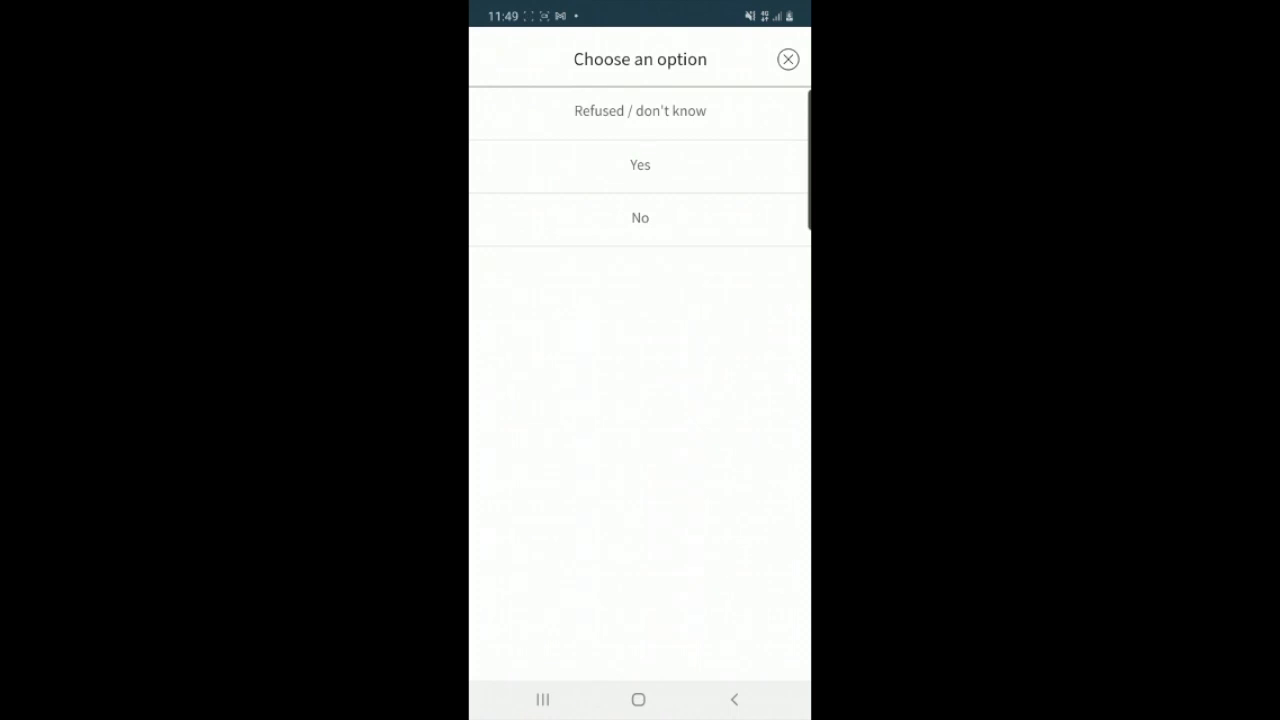
click(639, 217)
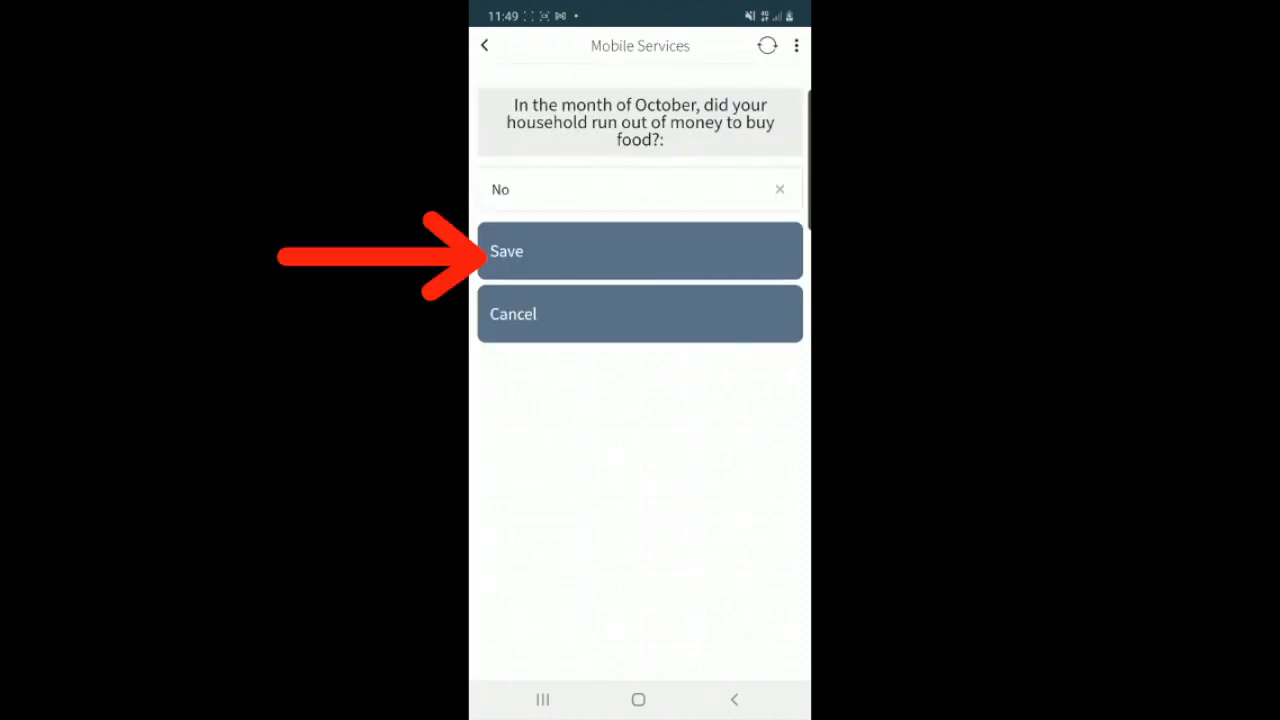
click(639, 251)
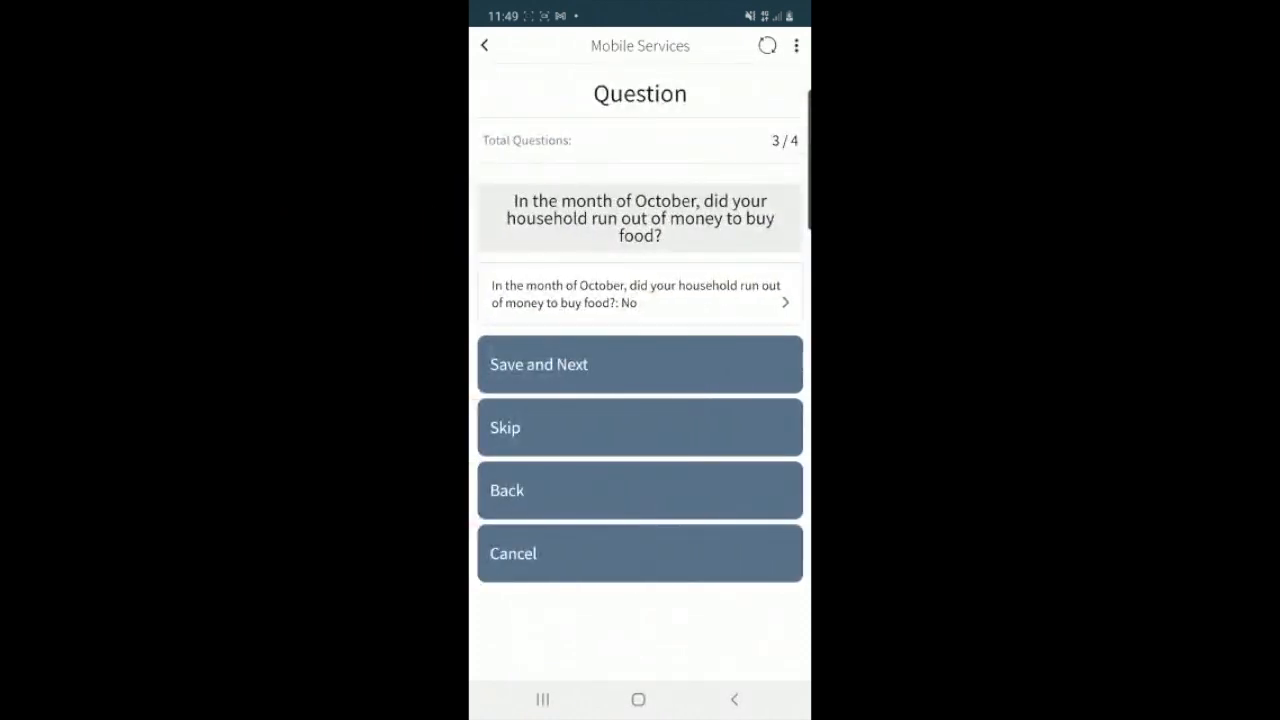
click(639, 364)
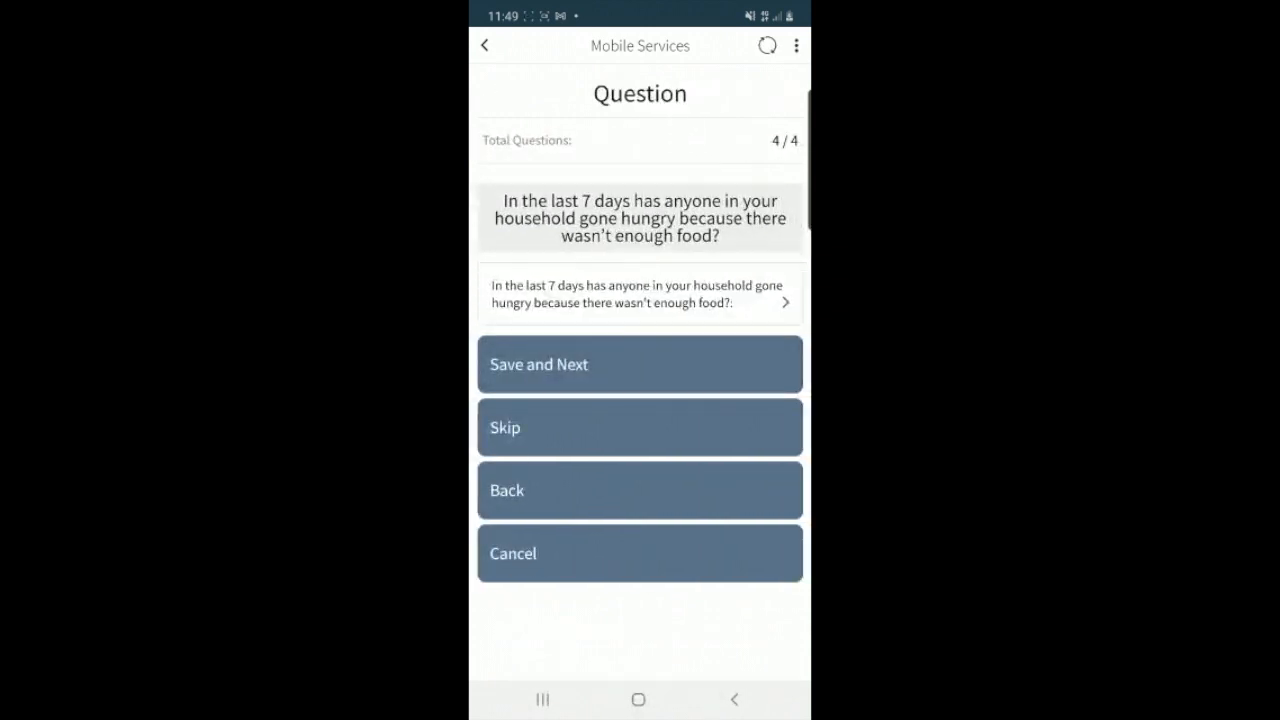
click(639, 294)
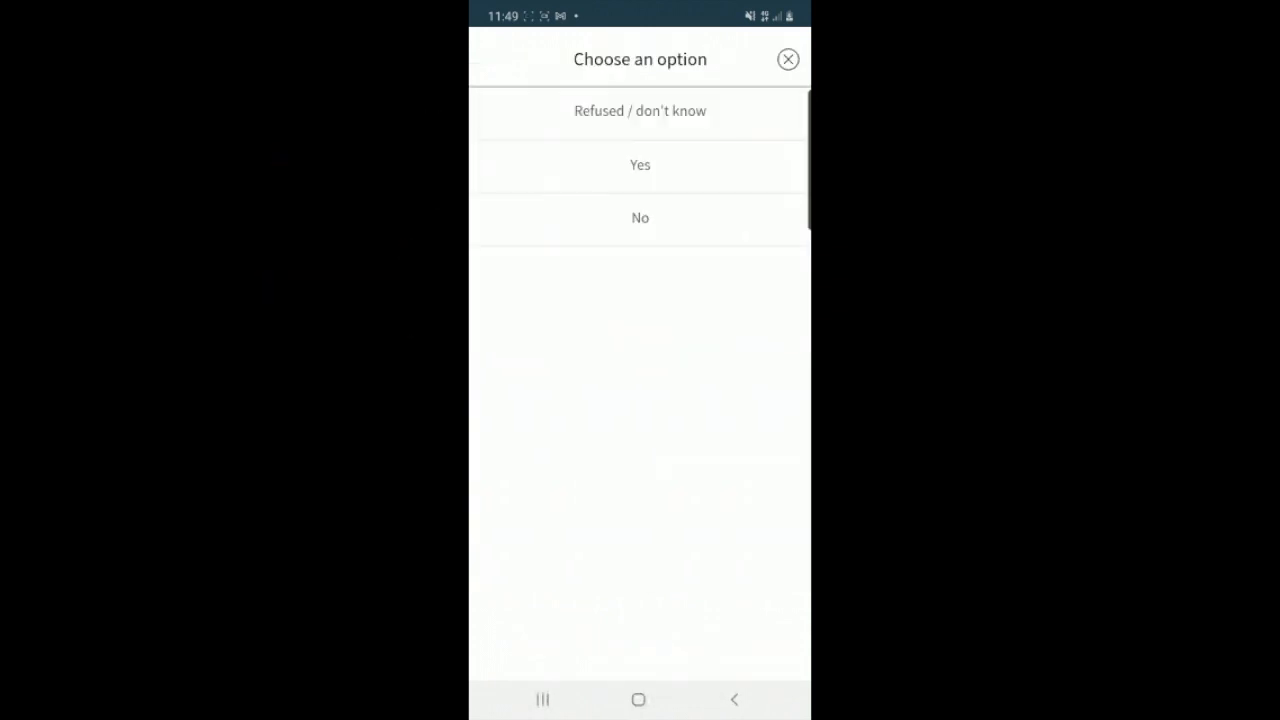
click(640, 217)
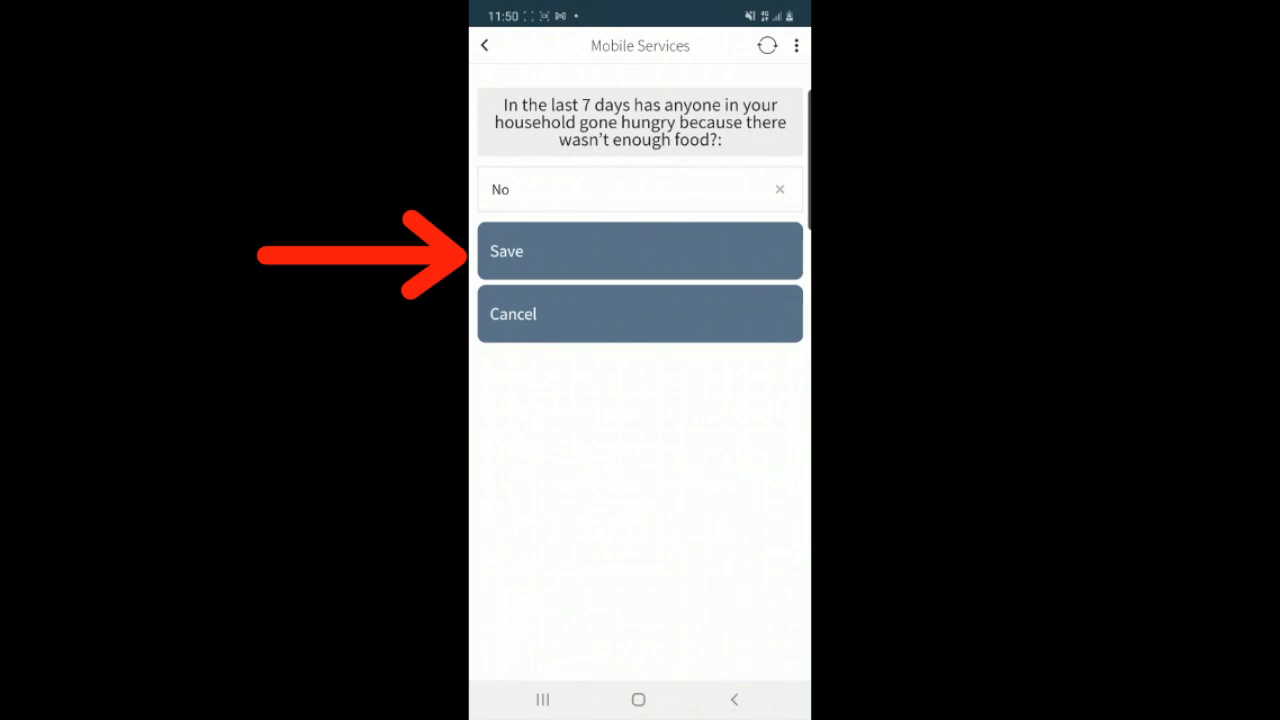
click(639, 250)
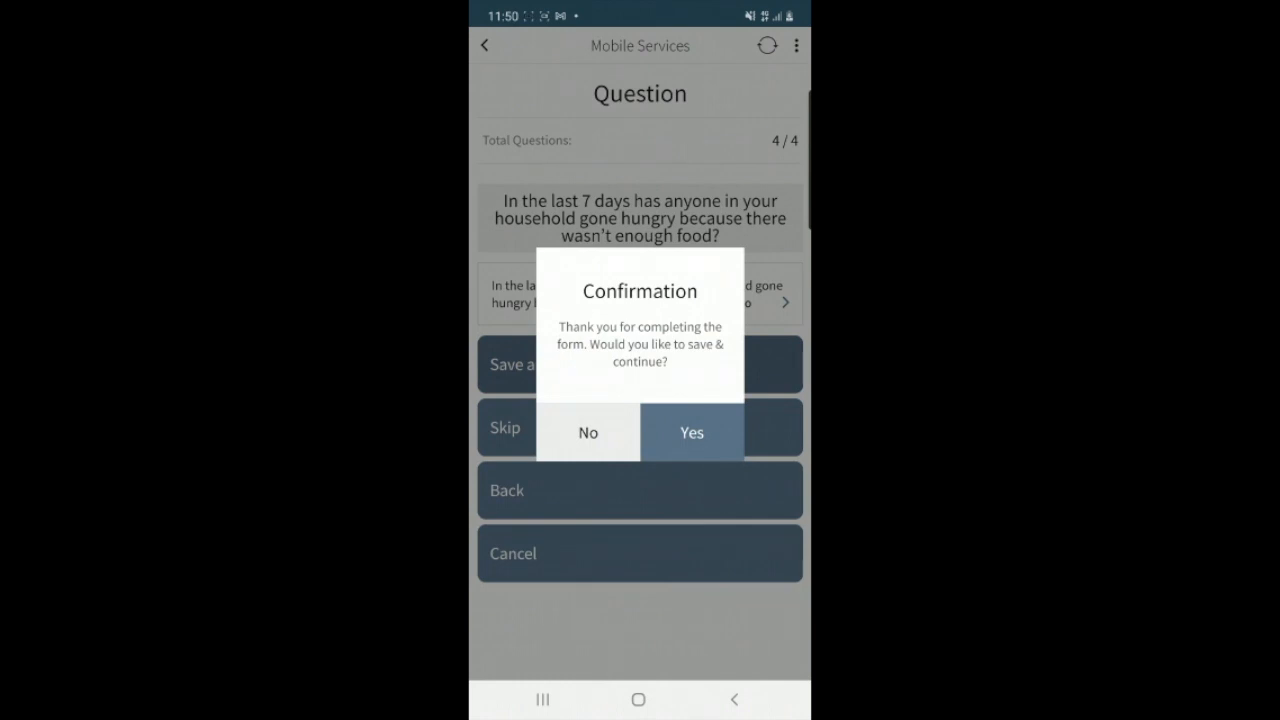
- Confirm saving Household information as completed and return to the Main category overview
click(691, 432)
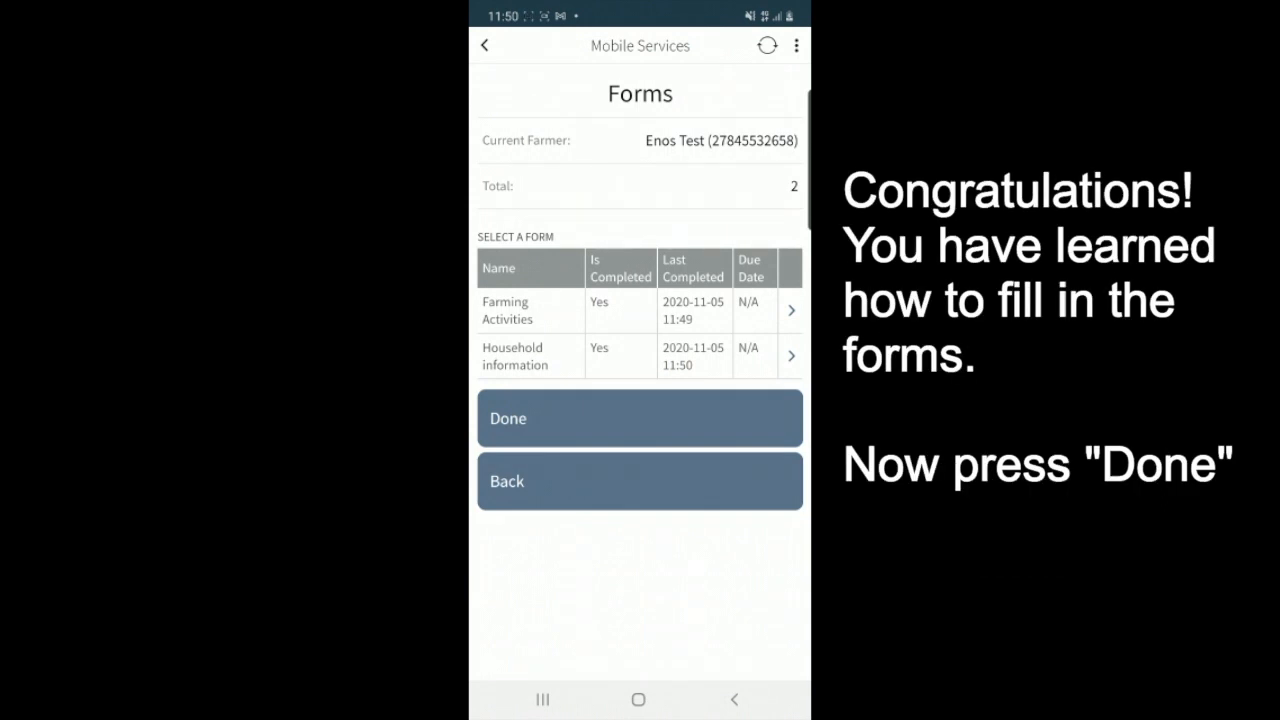
click(639, 418)
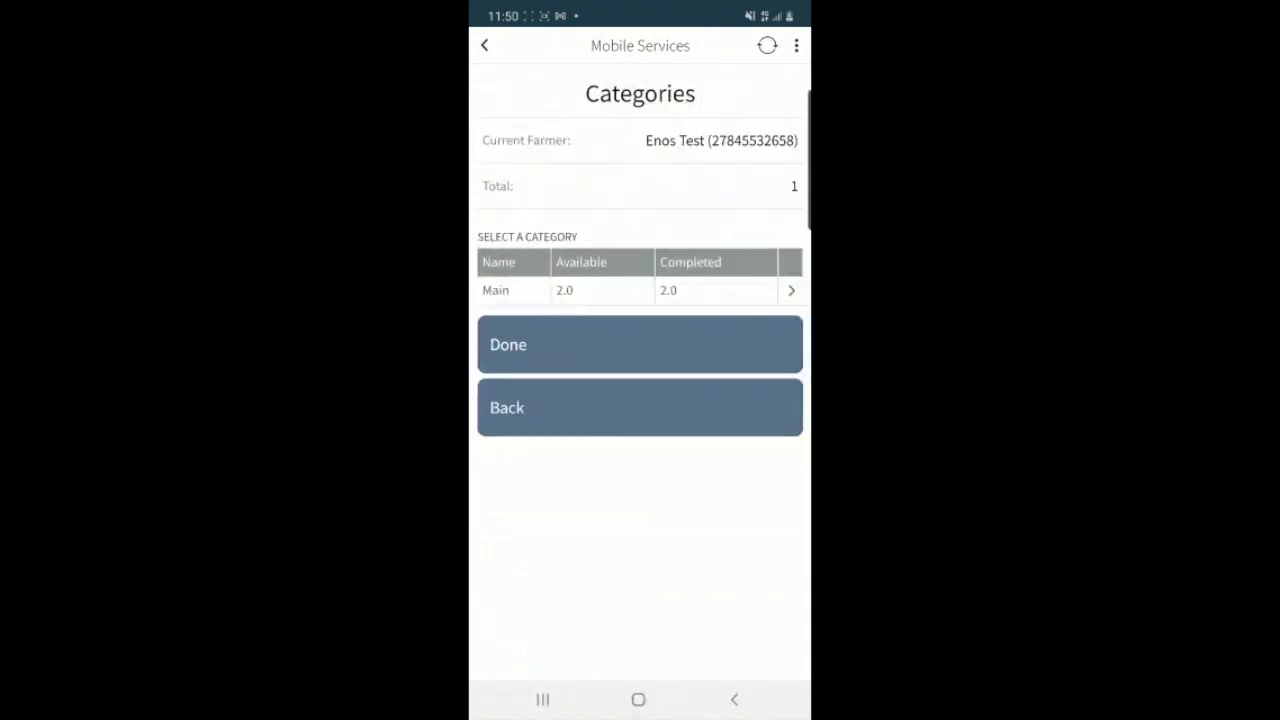